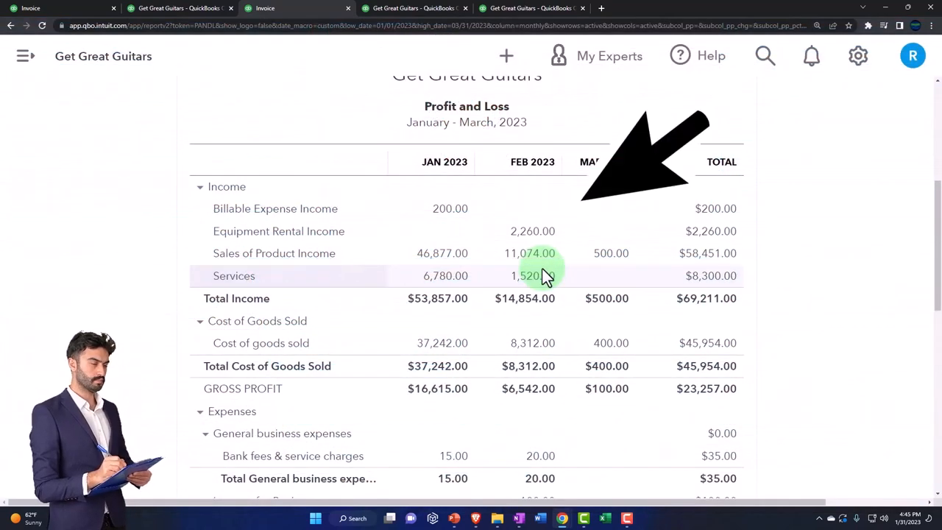
Drill into March's 500.00 product sales to invoice 1022 and review its Epiphone Les Paul line.
left_click(531, 275)
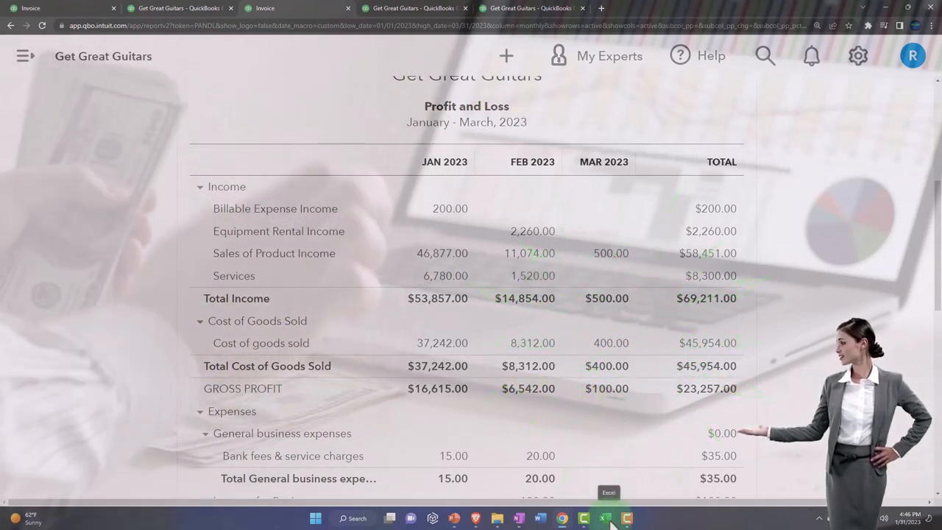
left_click(610, 253)
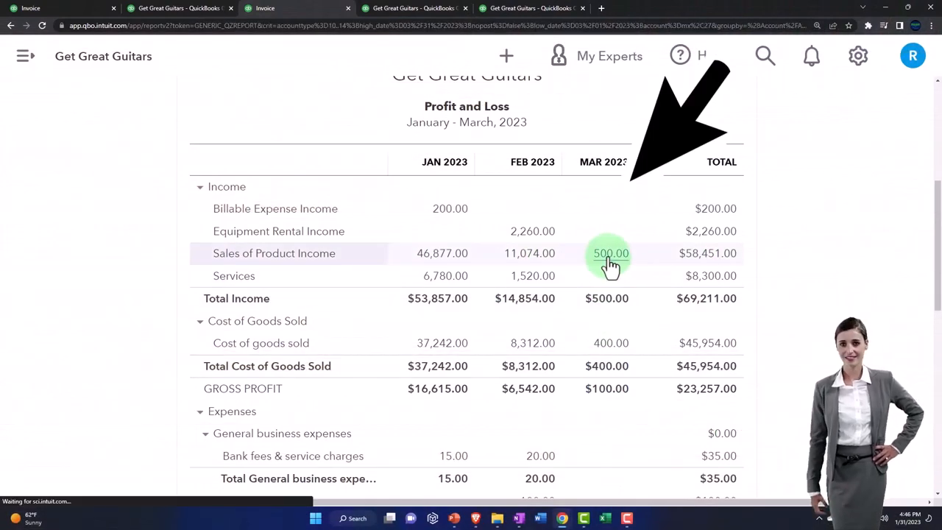
left_click(610, 253)
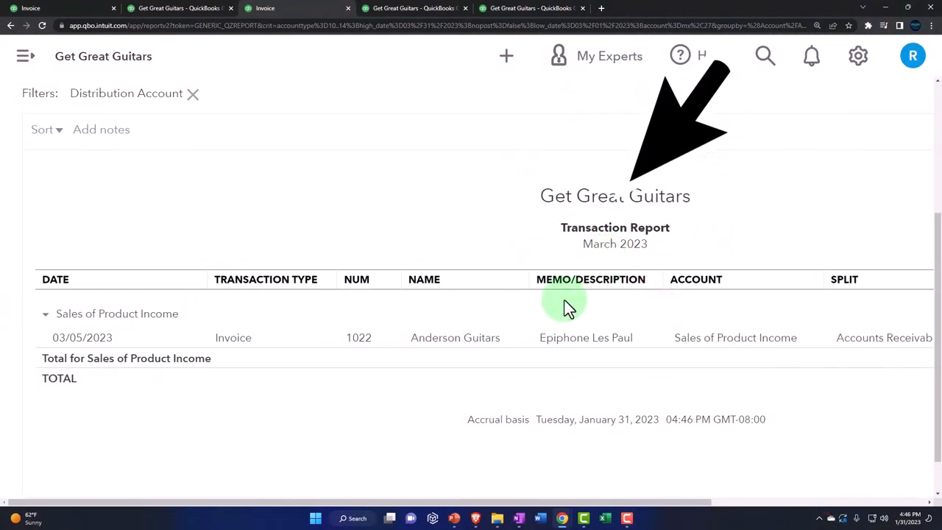
left_click(455, 338)
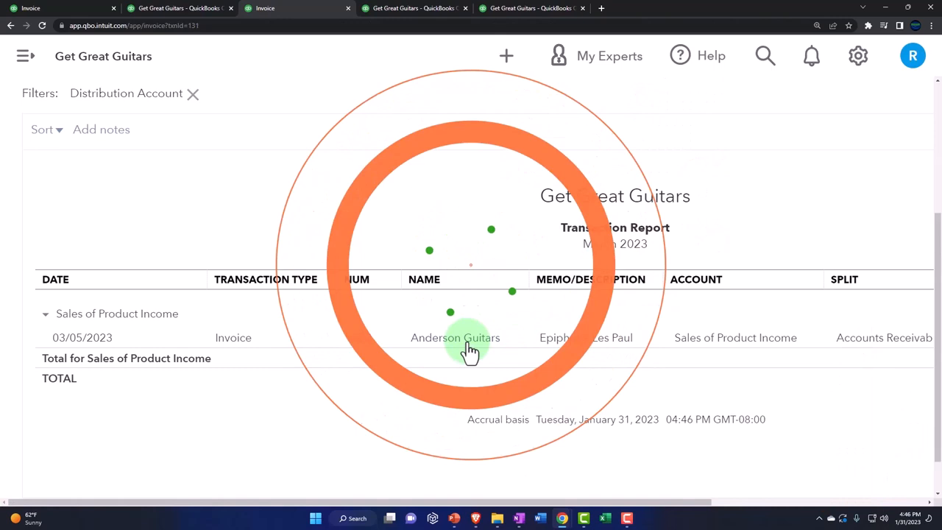
left_click(455, 338)
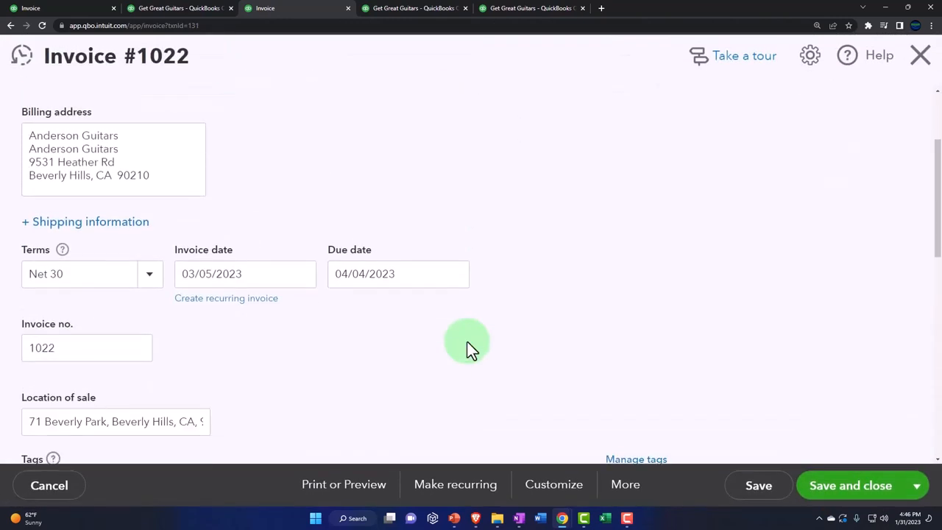
scroll("down", 3)
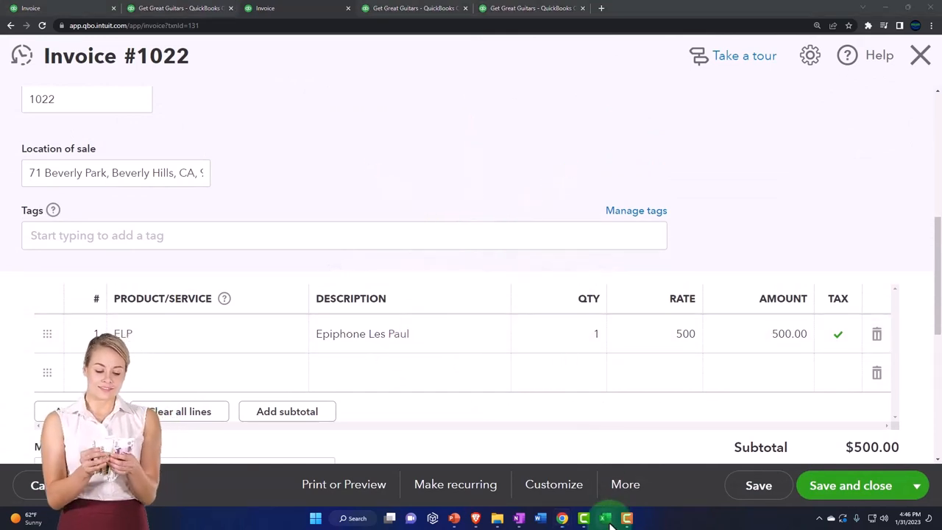
left_click(605, 518)
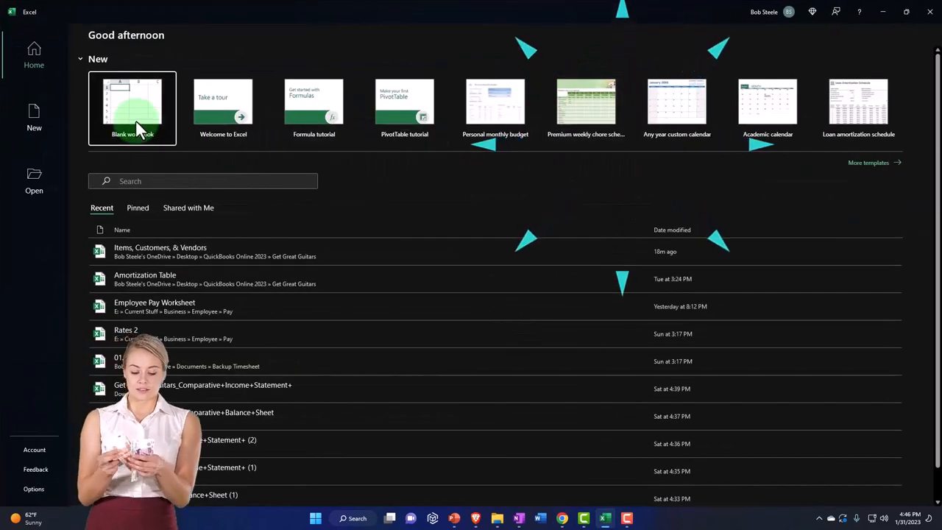
Create a blank Excel workbook and format its cells as currency with two decimals.
left_click(131, 108)
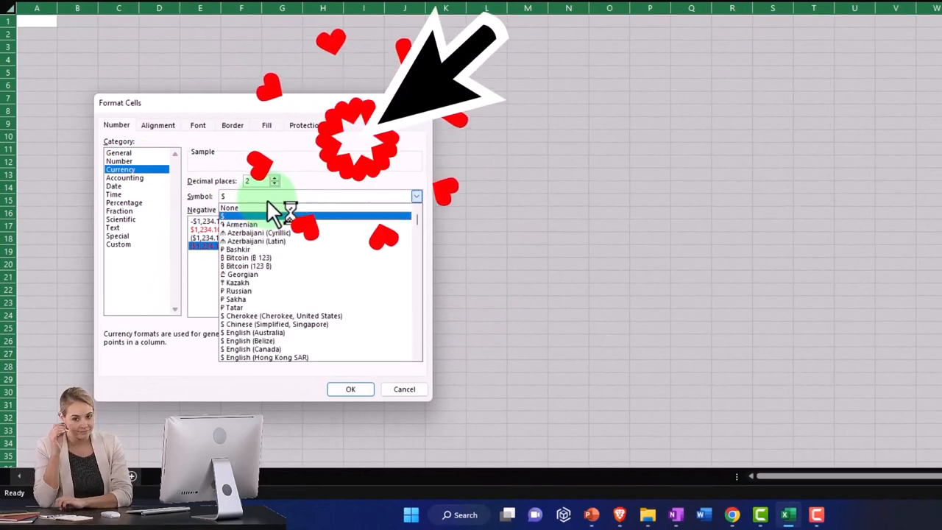
left_click(229, 208)
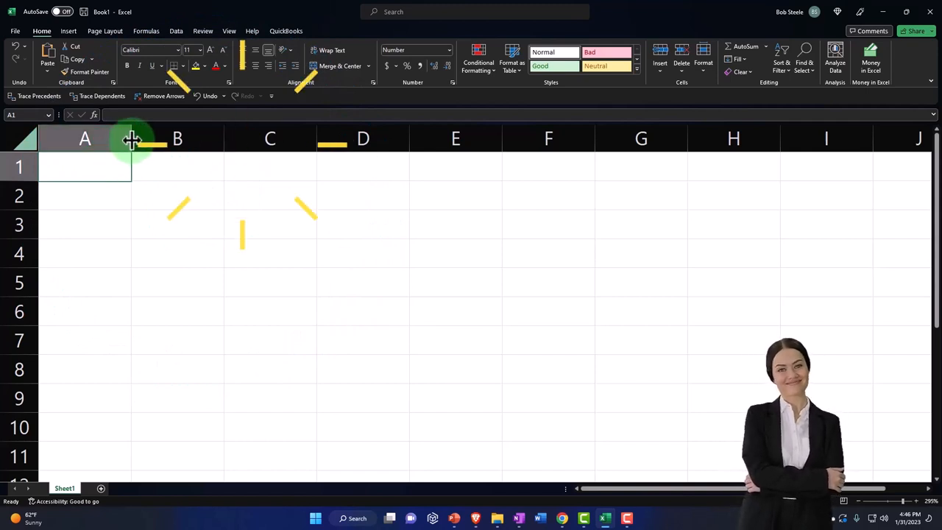
Widen column A, enter AR and Sales, and credit Sales (500.00) in C2.
left_click_drag(131, 138, 208, 138)
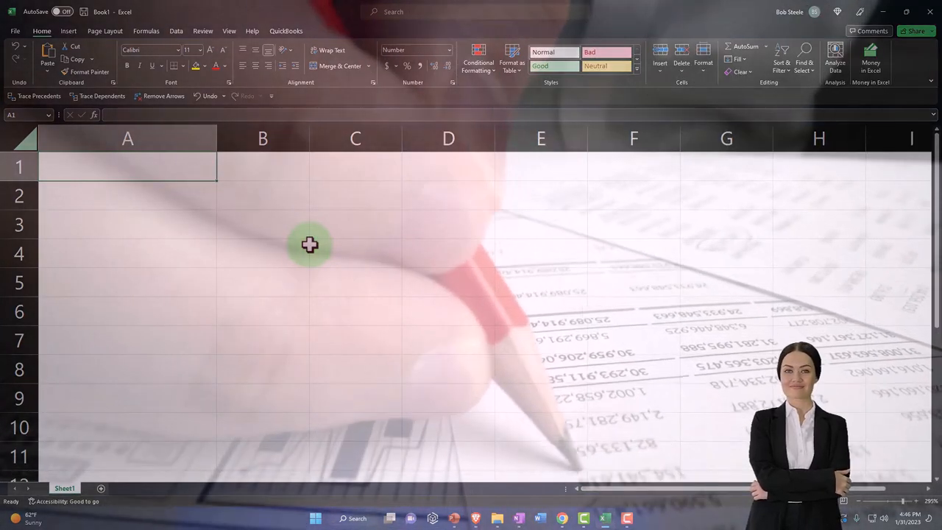
type("AR")
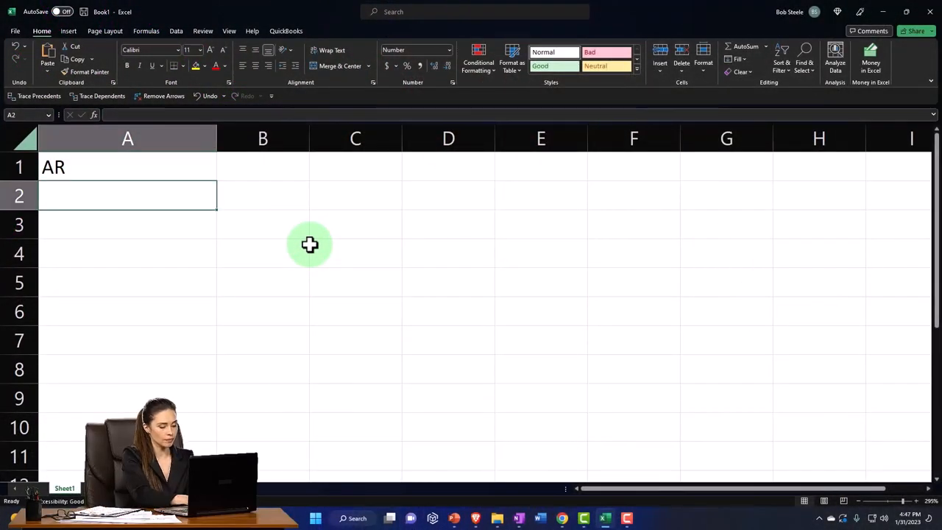
type("Sales")
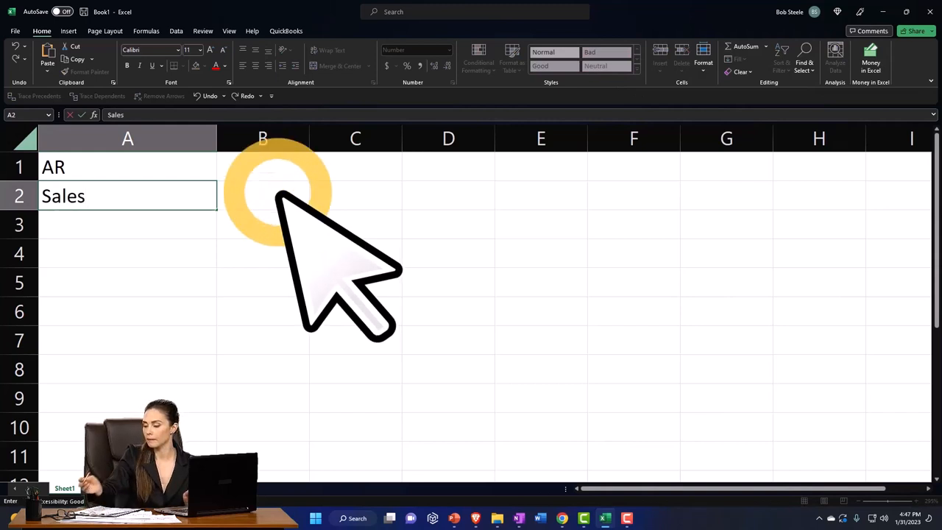
left_click(355, 195)
type("-00")
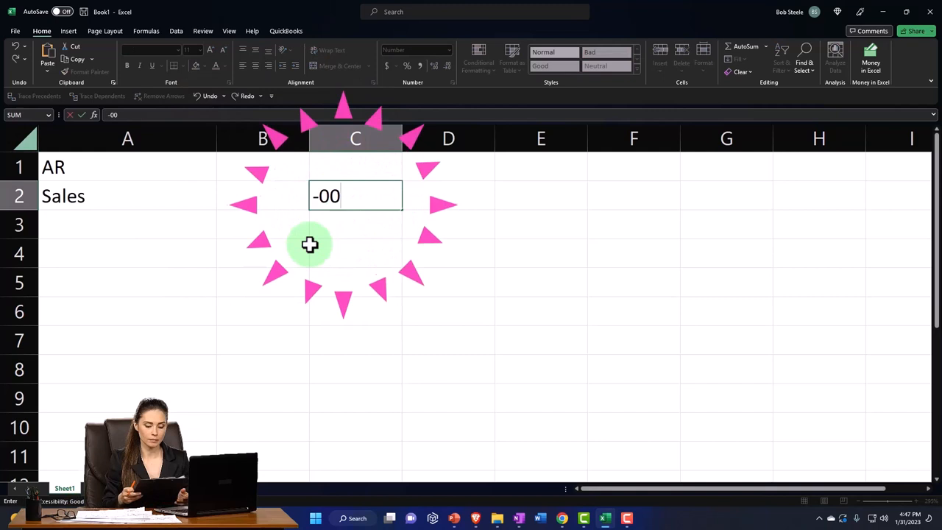
type("-5")
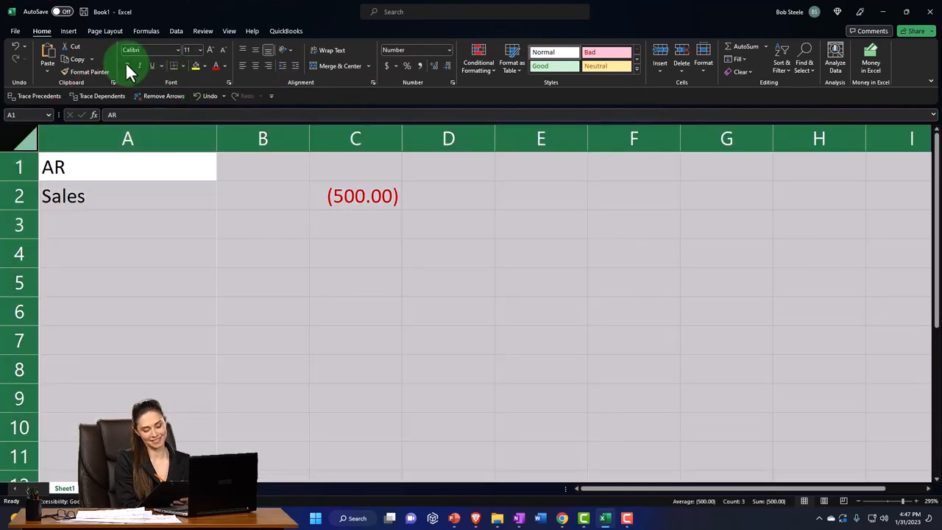
Bold the lines, add Sales tax payable (25.00), and total AR with =-SUM(B2:C2).
left_click(128, 224)
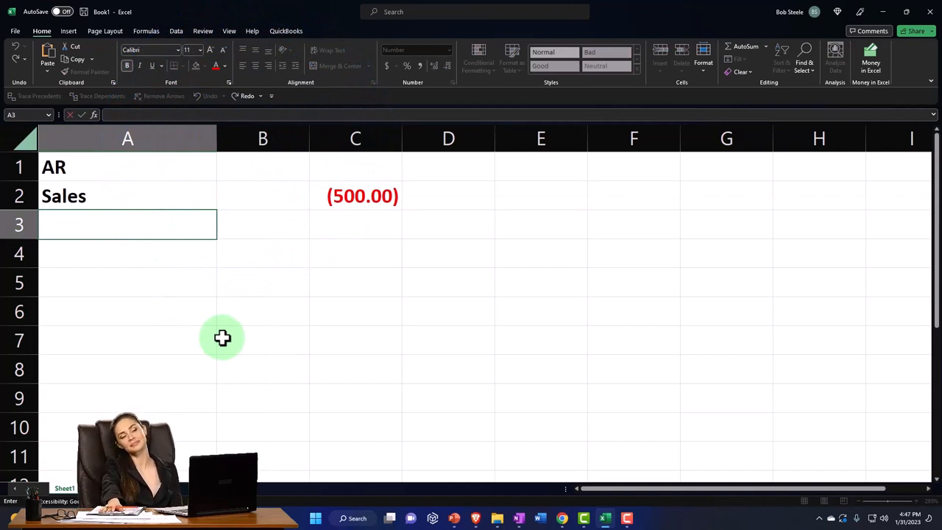
type("Sales tax payable")
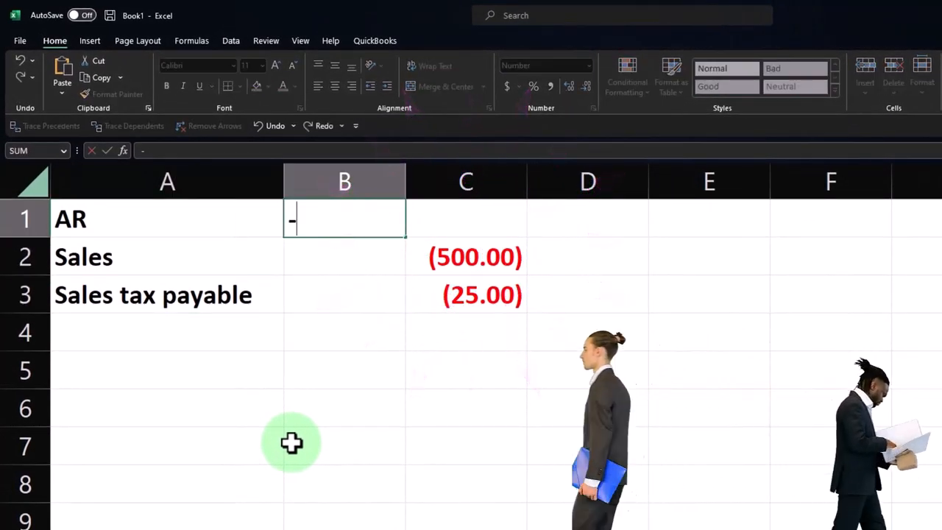
type("-sum(B2:C2")
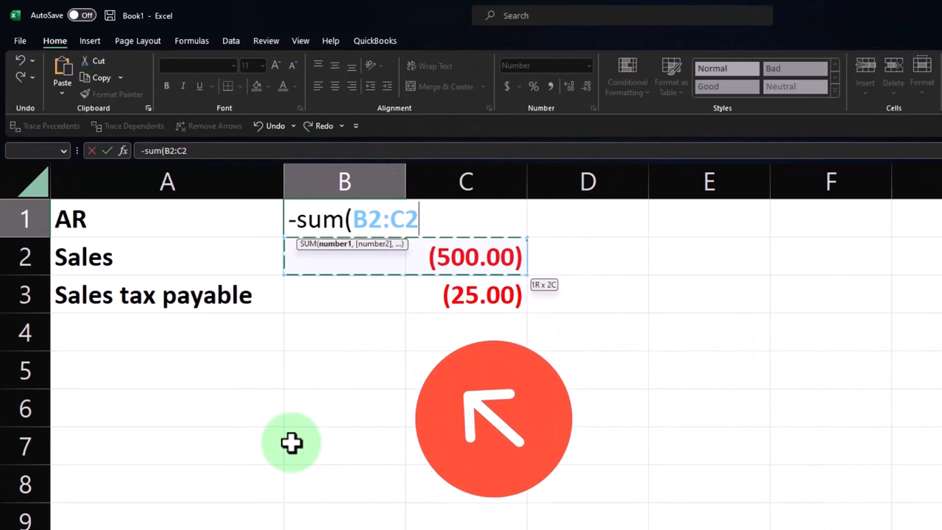
key("Enter")
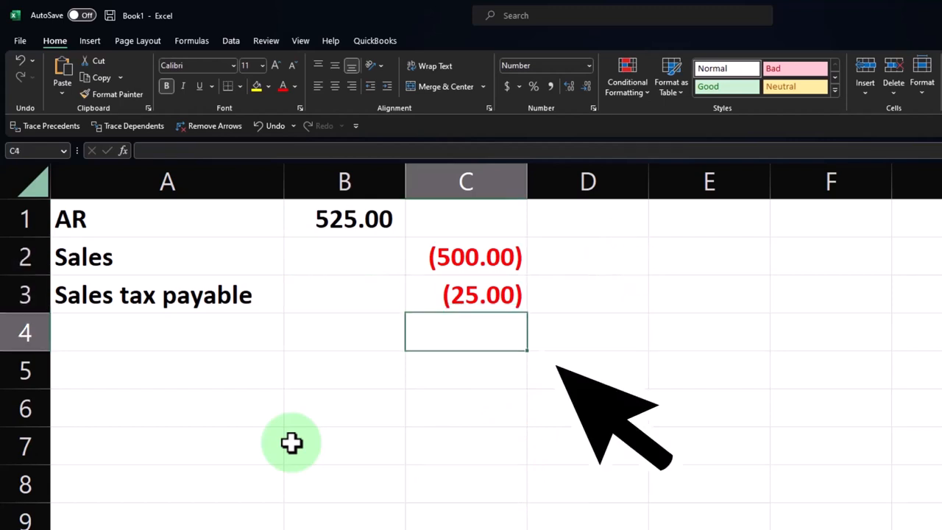
Add a COGS 400.00 debit and an Inventory (400.00) credit below the sales lines.
type("CO")
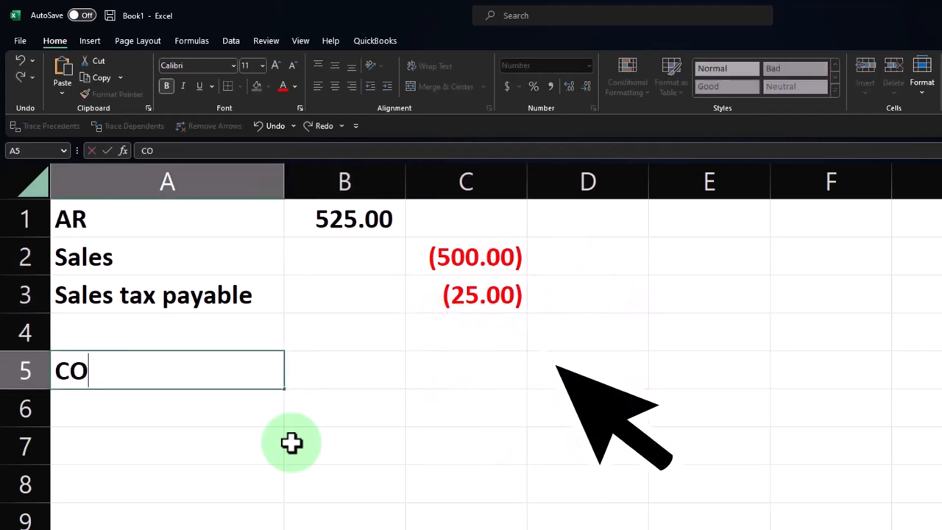
type("G")
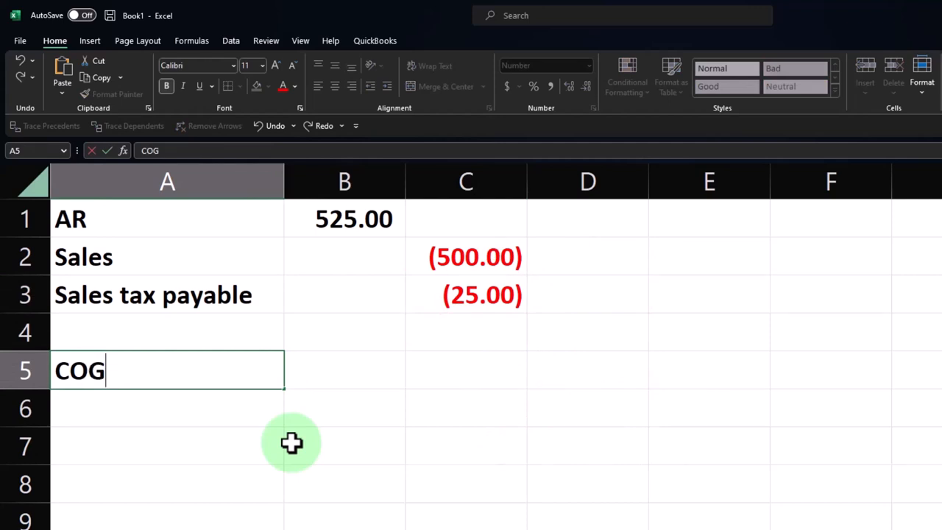
type("S")
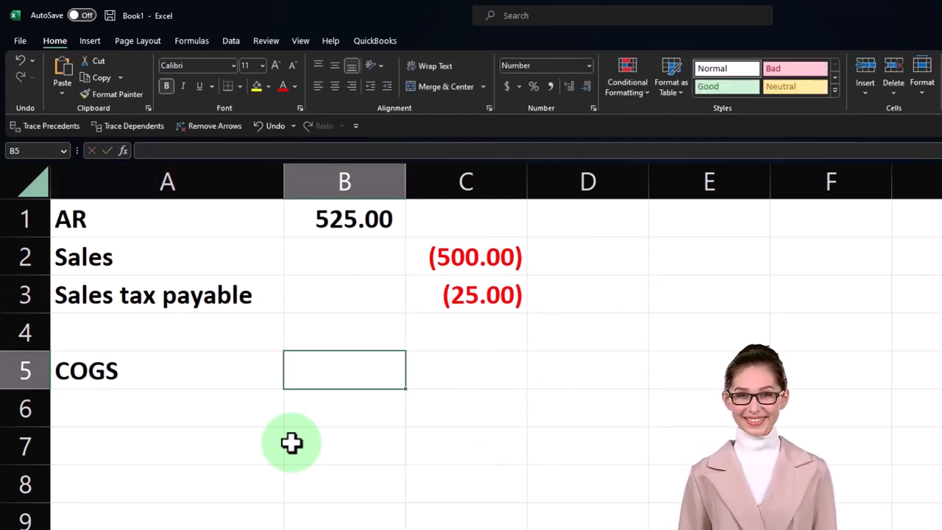
type("400.00")
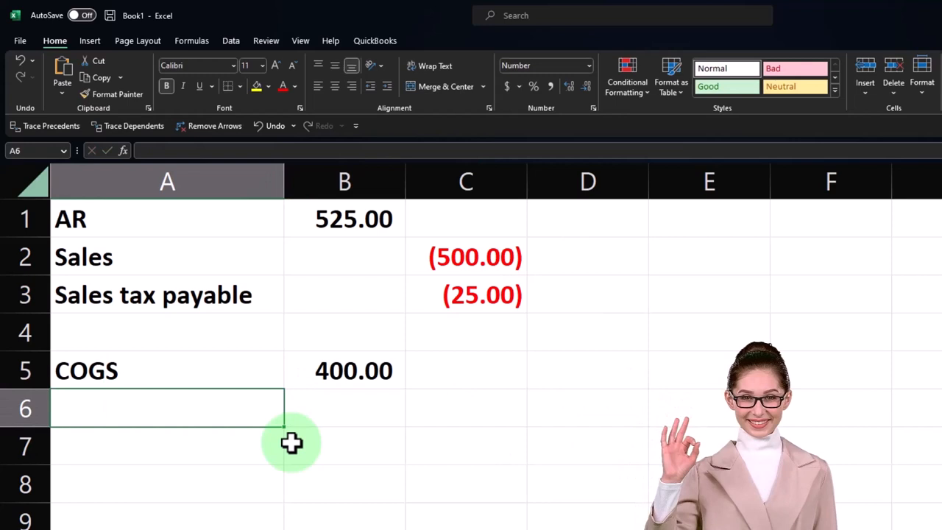
type("Inventory")
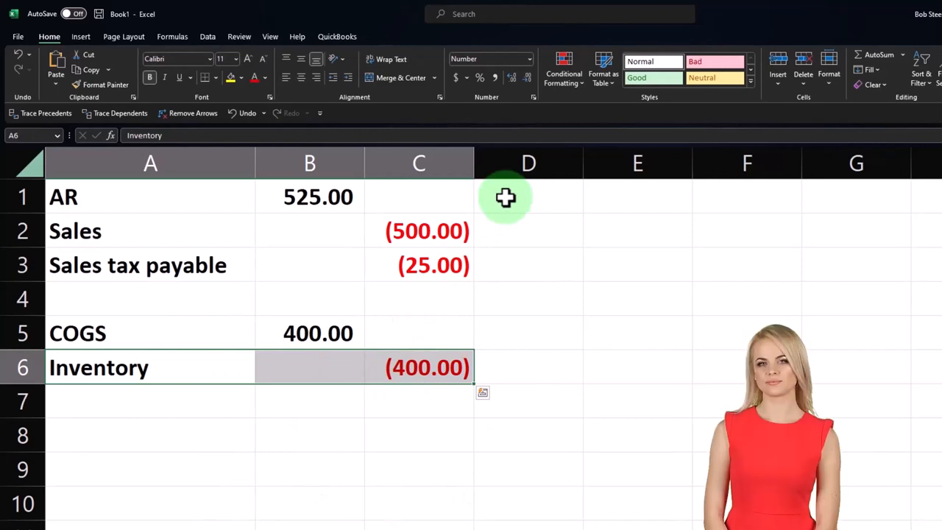
Note the customer name Anderston in E1 beside the adjusting entry.
left_click(637, 196)
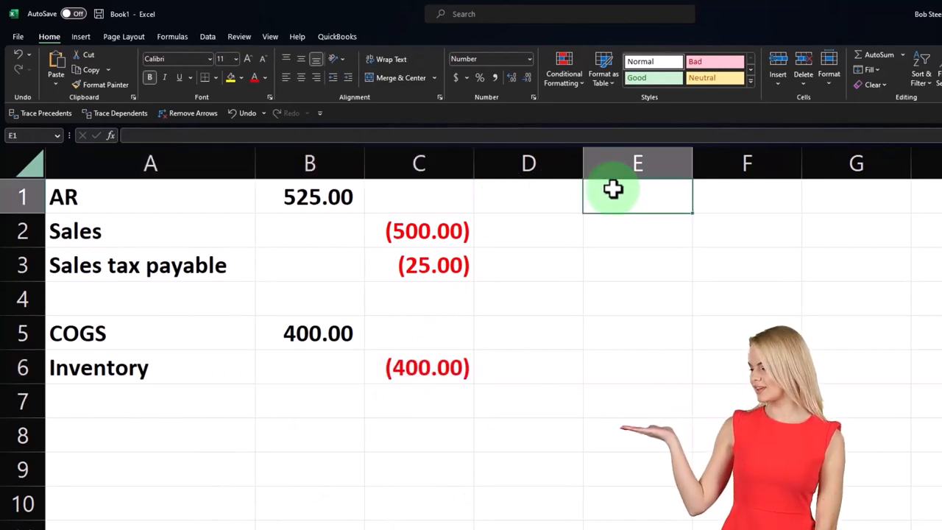
type("Anderston")
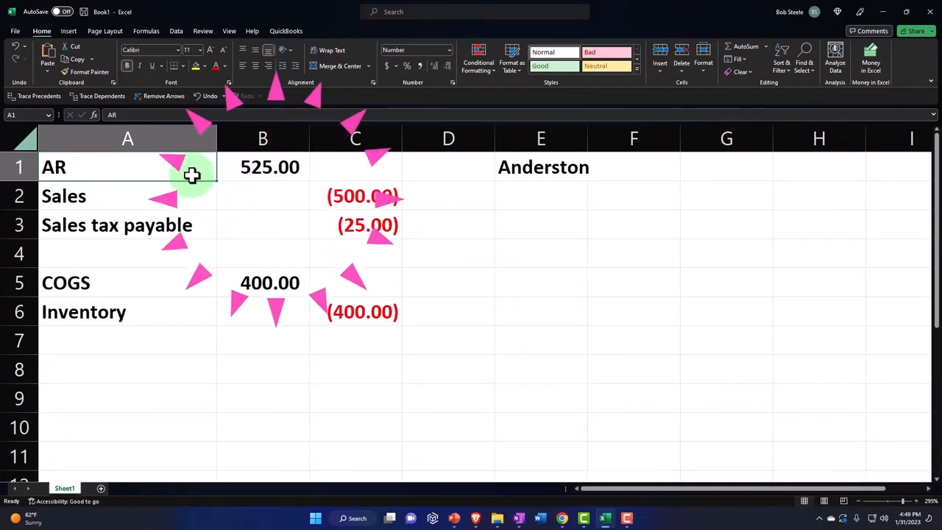
left_click(158, 95)
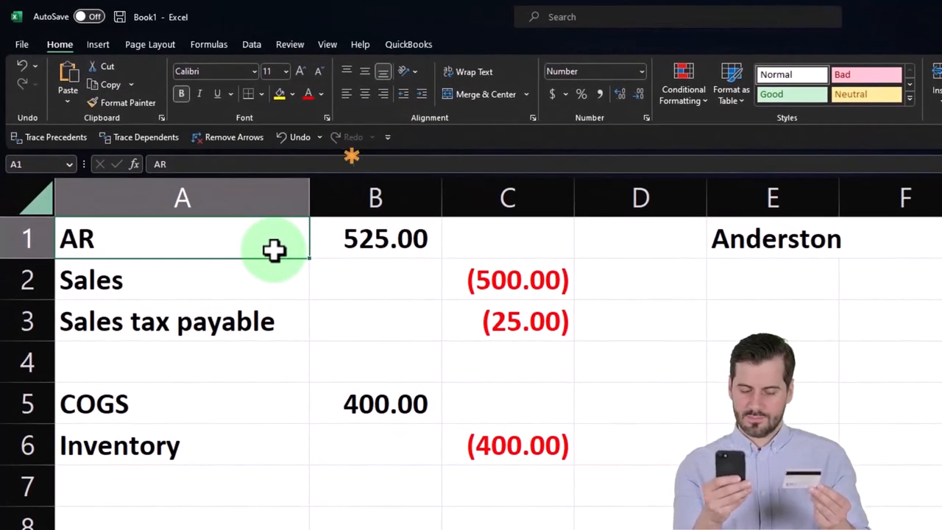
left_click(772, 237)
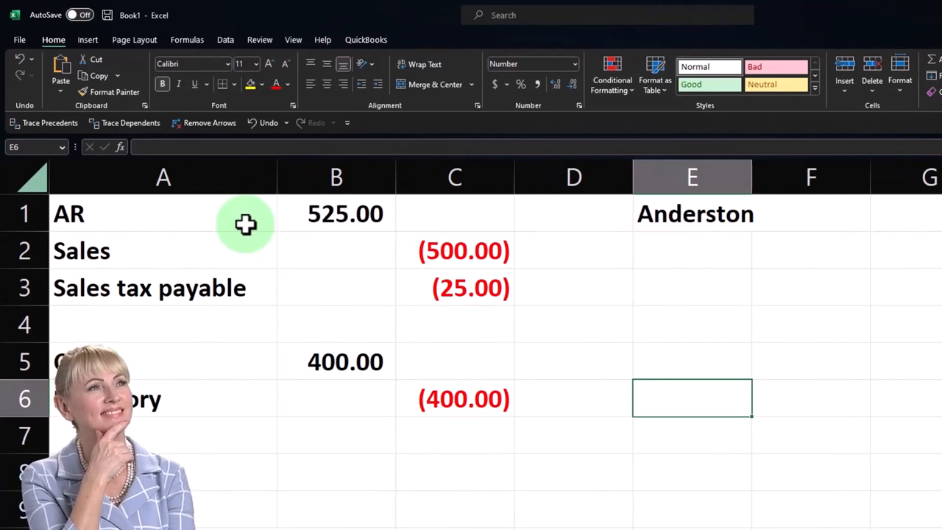
Review the Inventory =-B5 and sales tax =C2*0.05 formulas.
left_click(455, 398)
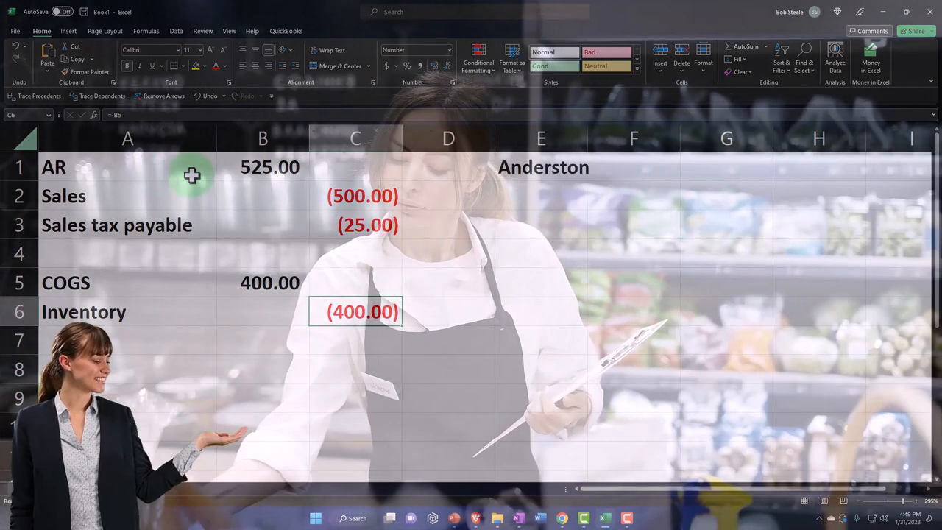
left_click(355, 224)
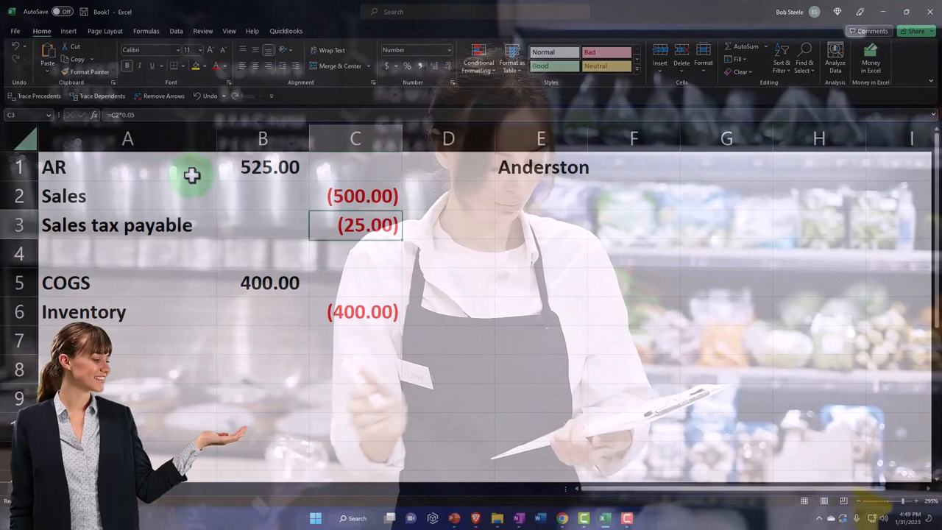
left_click(540, 167)
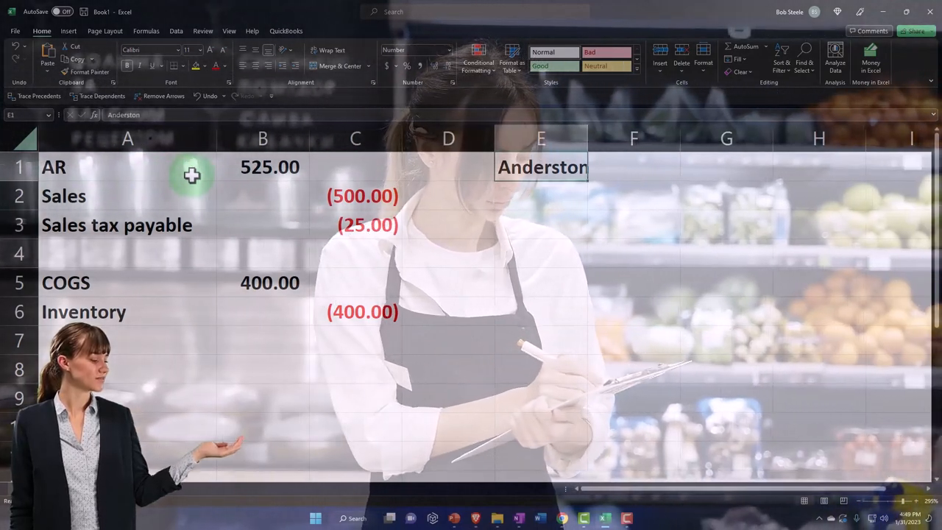
left_click(539, 311)
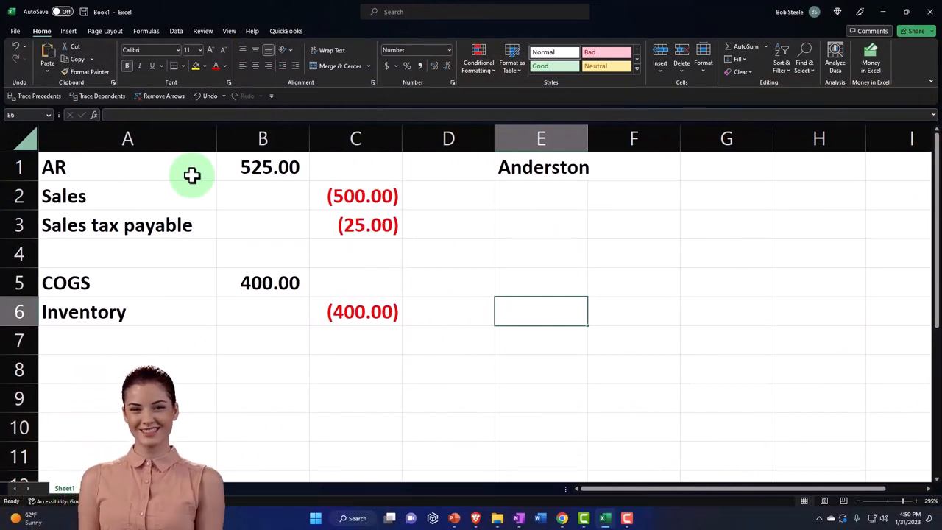
left_click(355, 224)
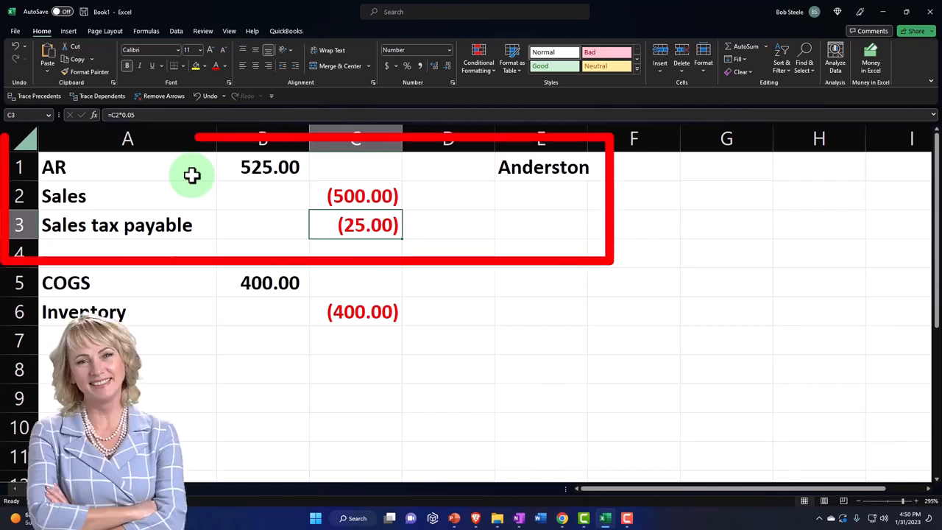
left_click(540, 224)
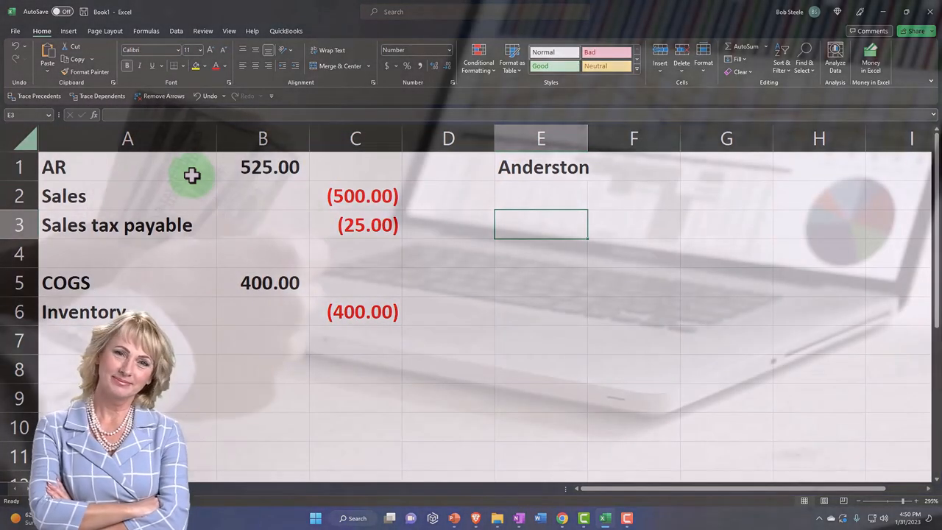
left_click(356, 225)
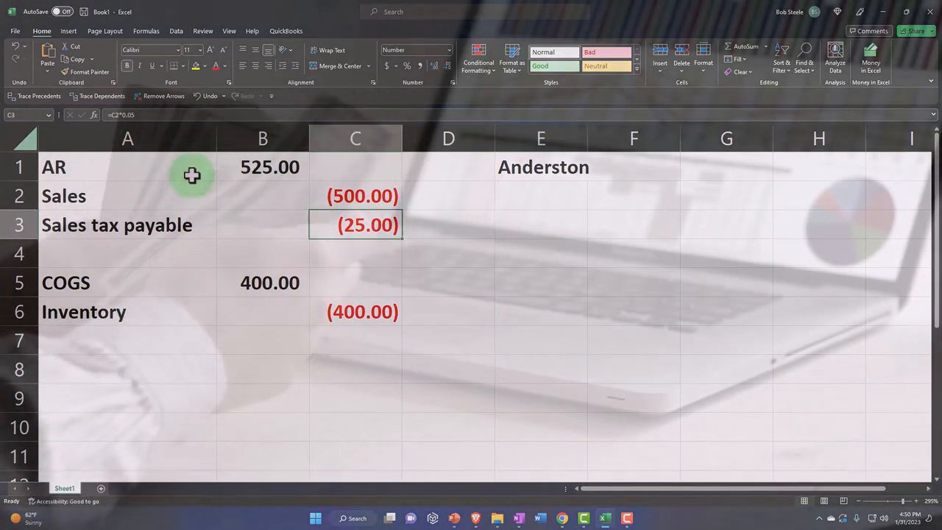
left_click(217, 224)
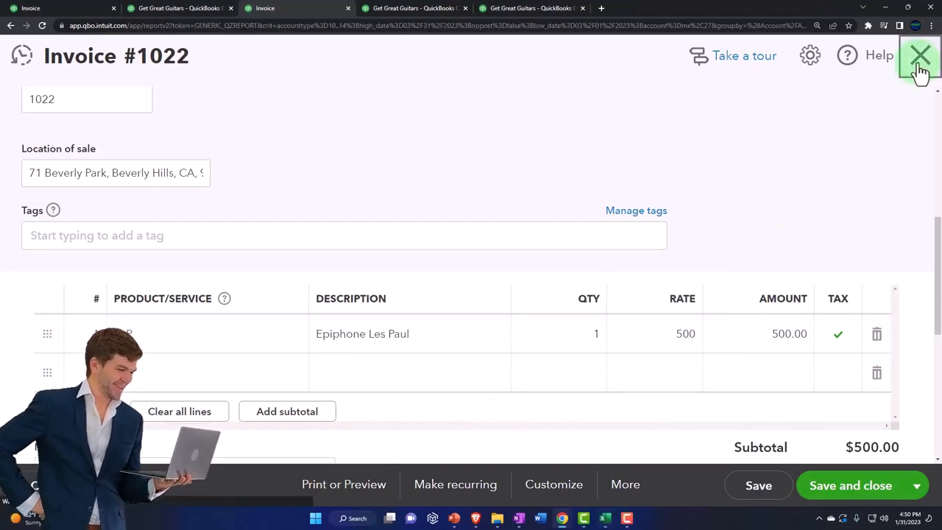
Close invoice #1022 to return to the Get Great Guitars dashboard.
left_click(921, 55)
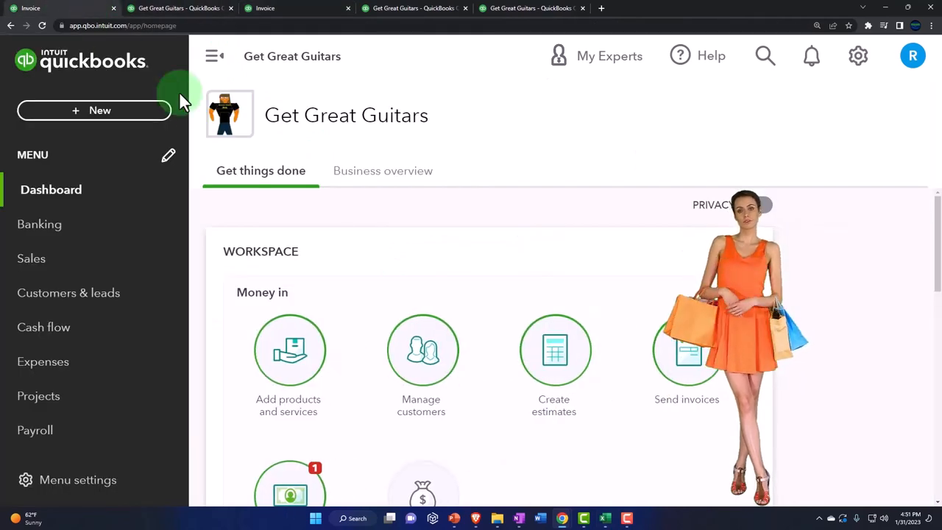
Create a new Journal Entry #8 from the + New menu.
left_click(95, 110)
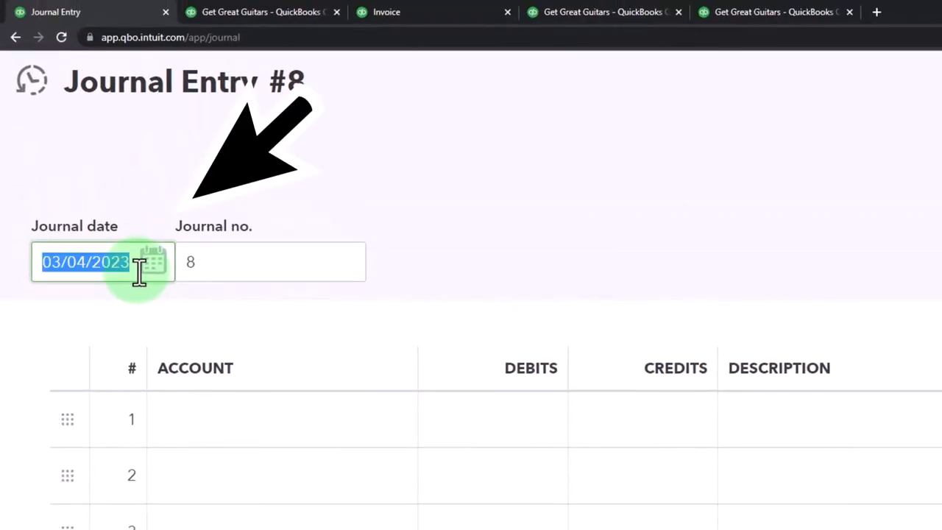
Enter the journal date and debit Accounts Receivable (A/R) 525.00 on line 1.
type("03/01/2023")
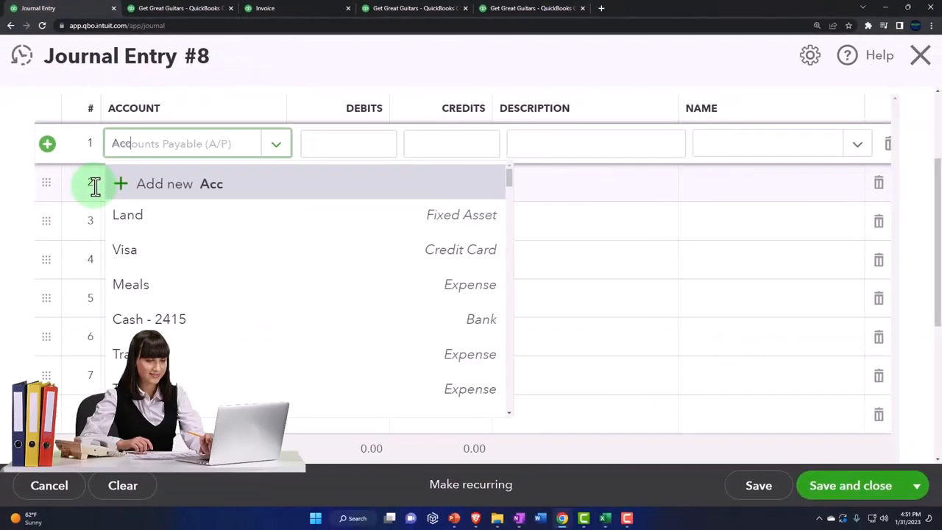
type("Accounts Payable (A/P)")
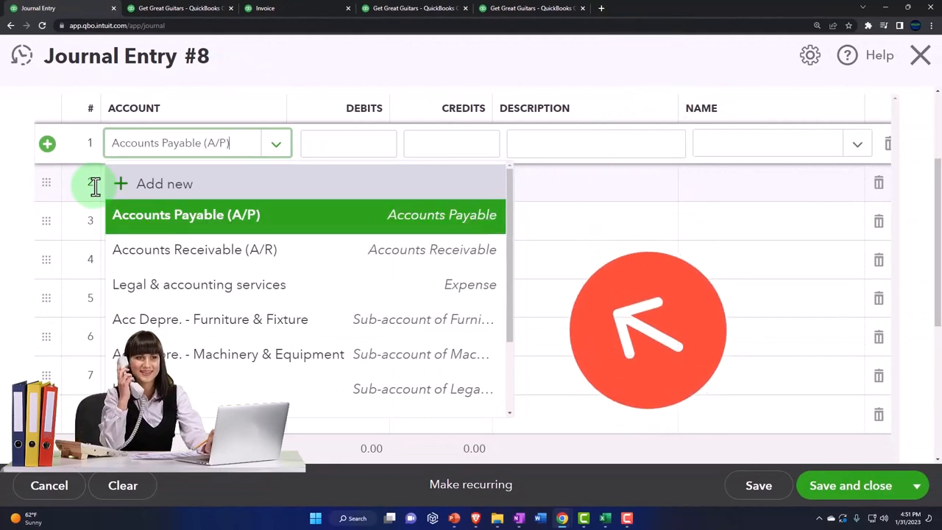
left_click(194, 249)
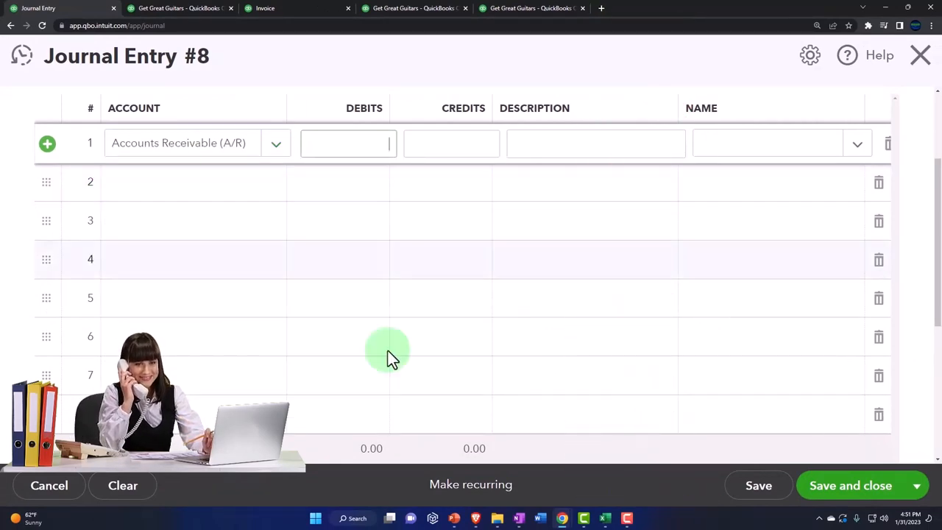
left_click(605, 518)
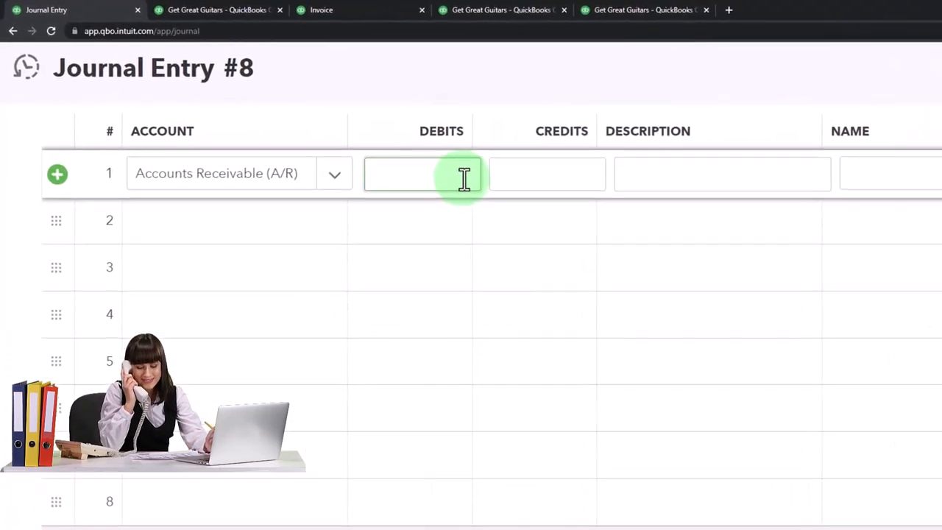
type("525.00")
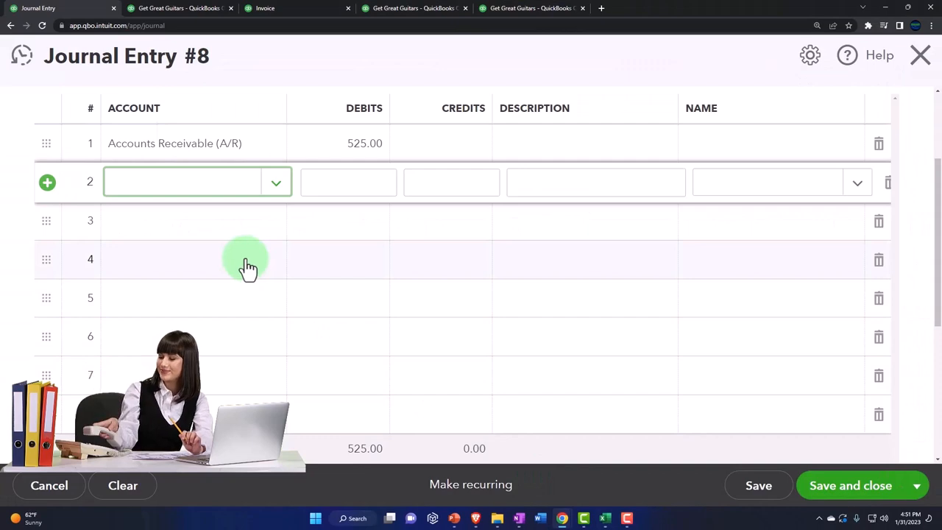
Credit Sales of Product Income 500.00 on line 2, with description ADJ Entry.
type("Sales of")
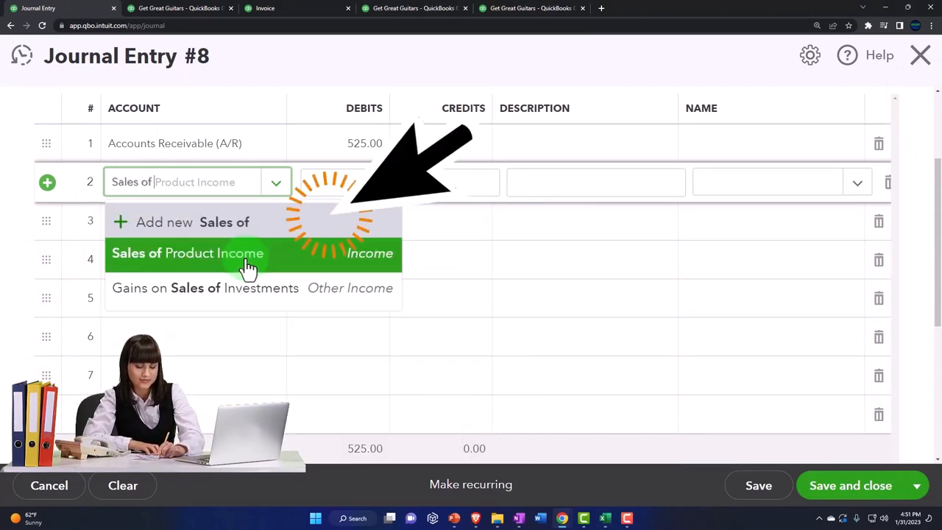
left_click(187, 253)
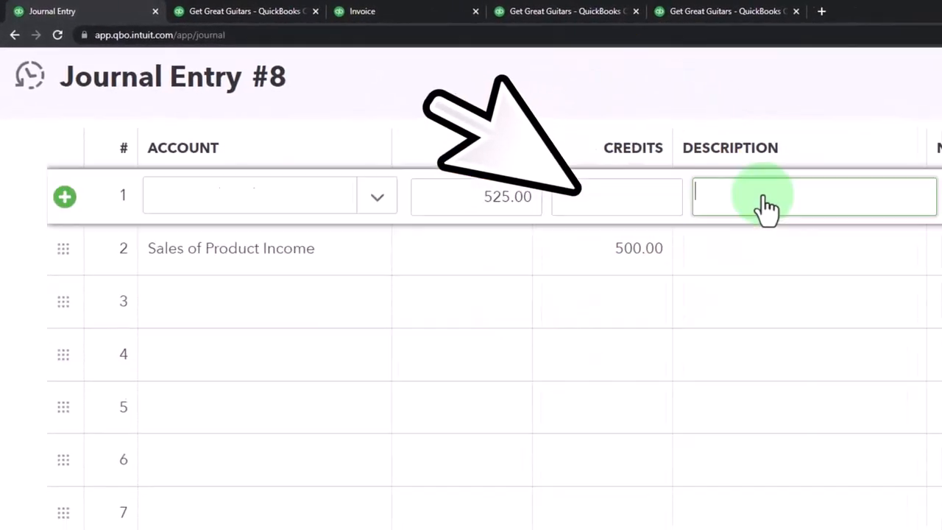
type("Adj ent")
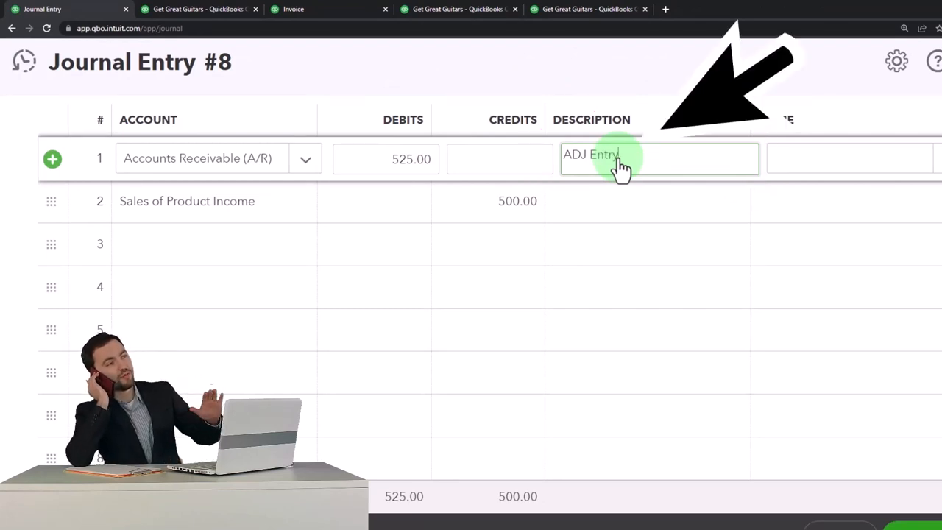
double_click(611, 155)
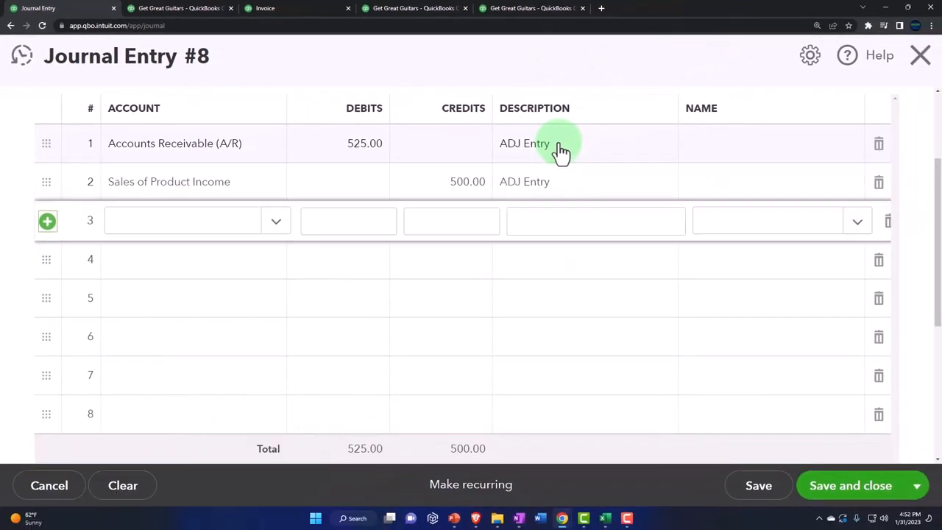
Add line 3 crediting 25.00 to the California sales tax account.
left_click(182, 220)
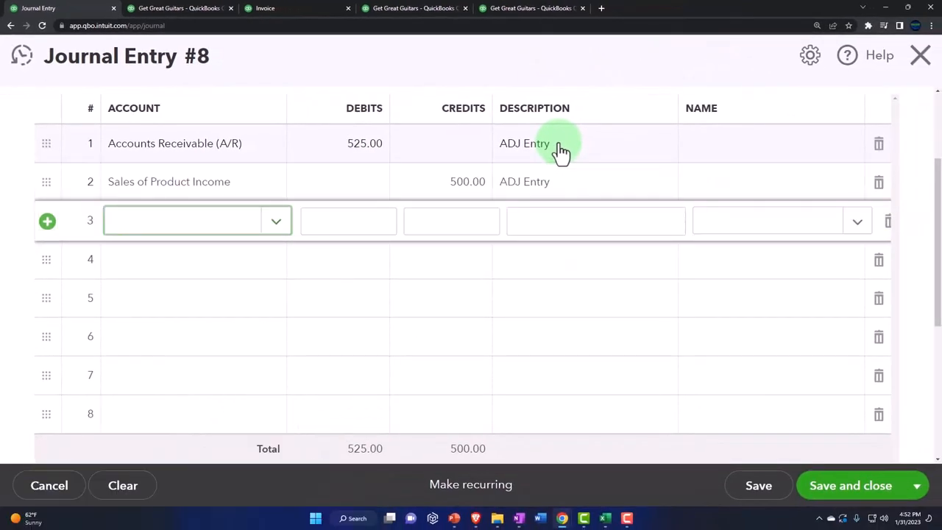
type("cal")
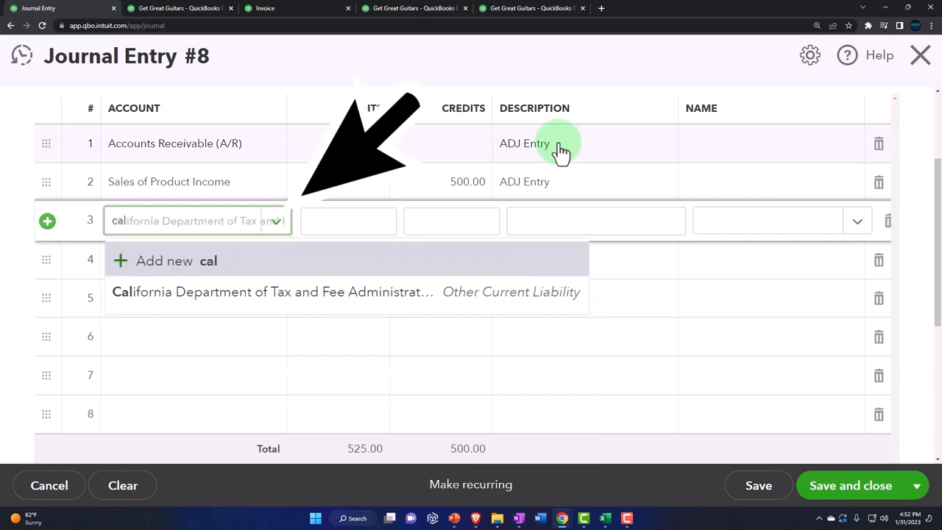
left_click(271, 291)
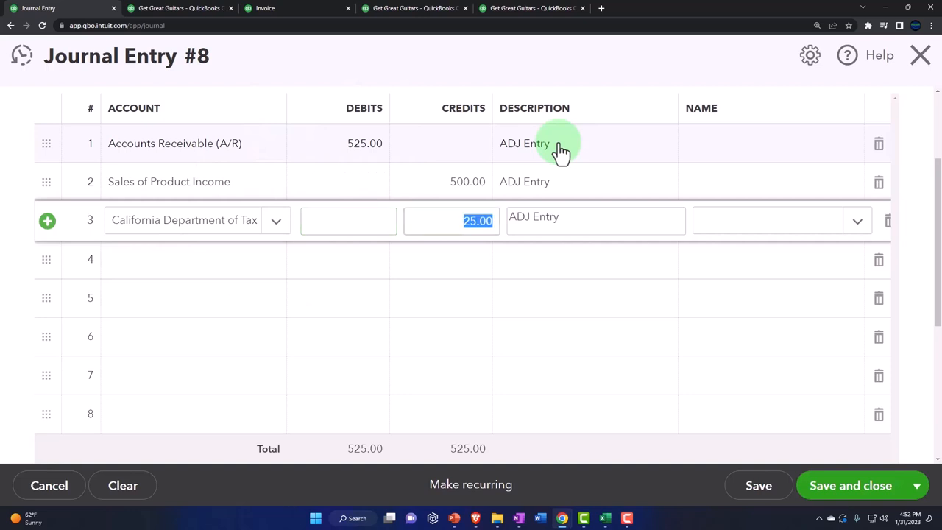
left_click(772, 220)
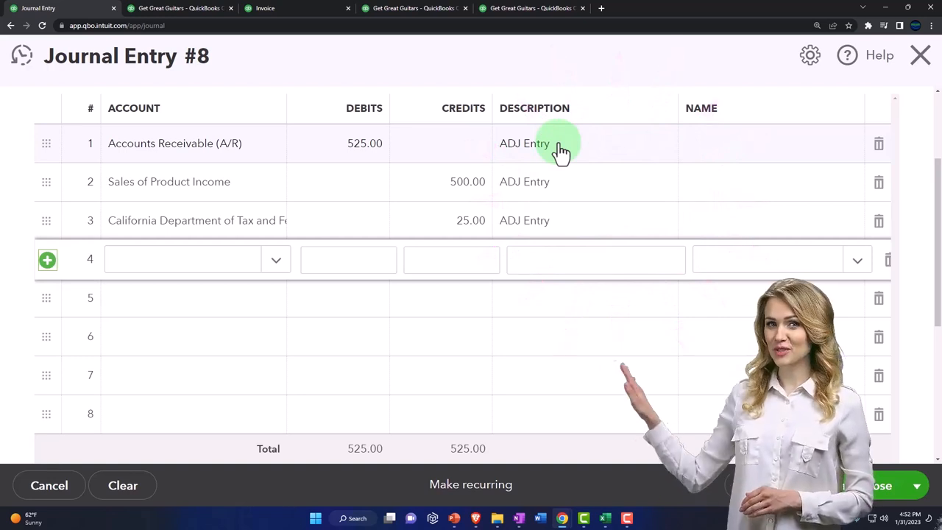
Add line 4 debiting Cost of goods sold 400.00.
left_click(183, 259)
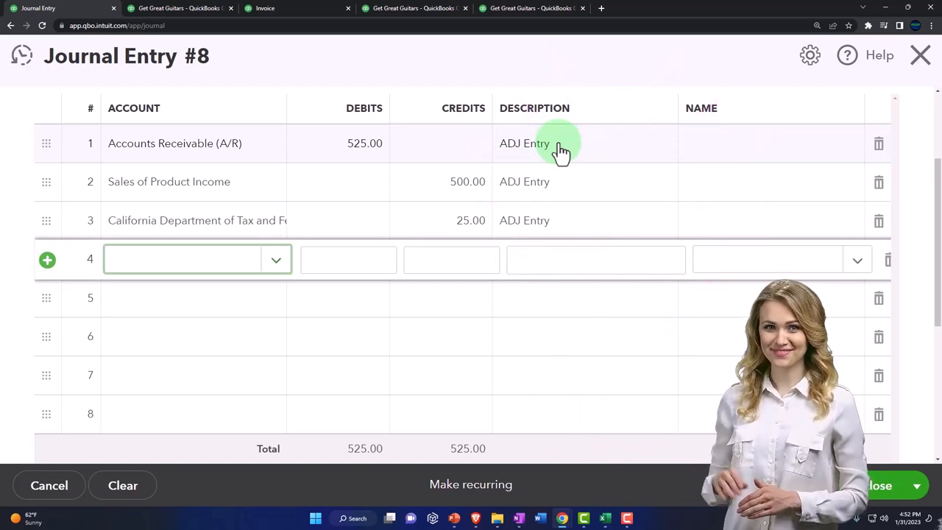
type("co")
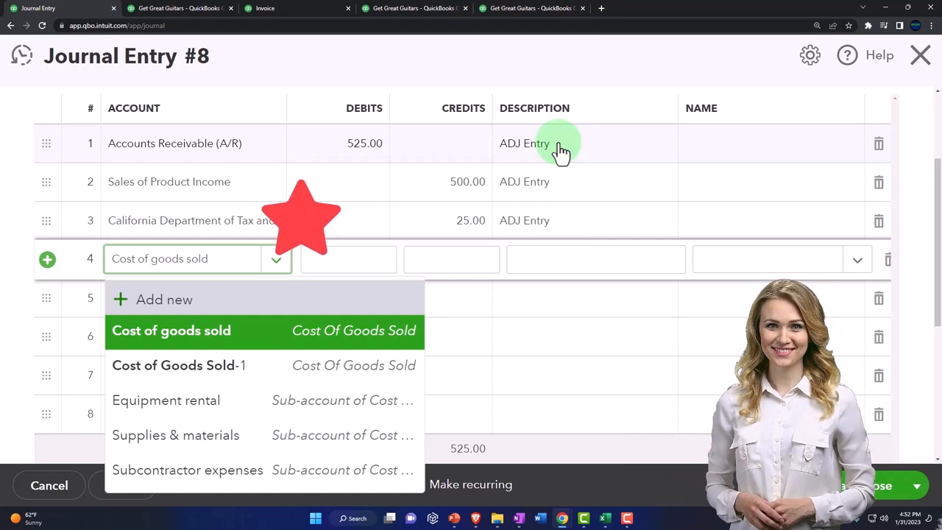
left_click(172, 331)
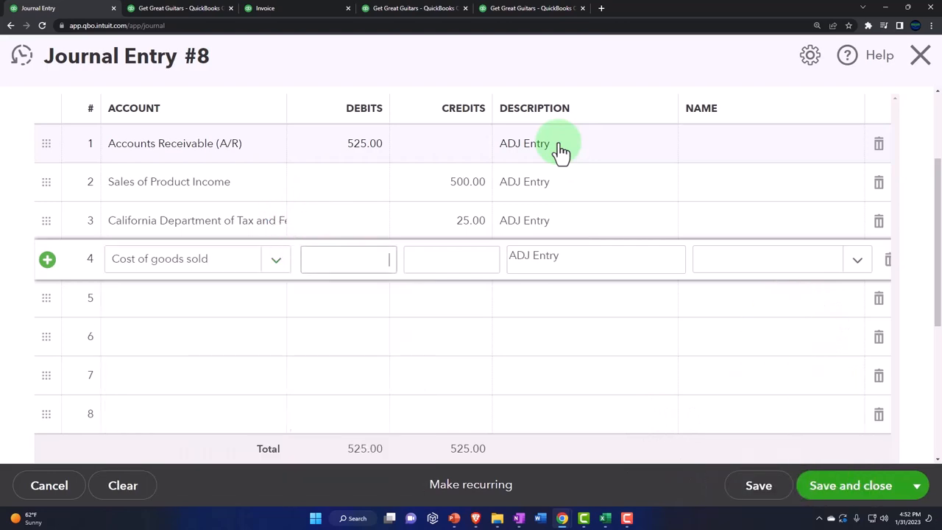
type("400.00")
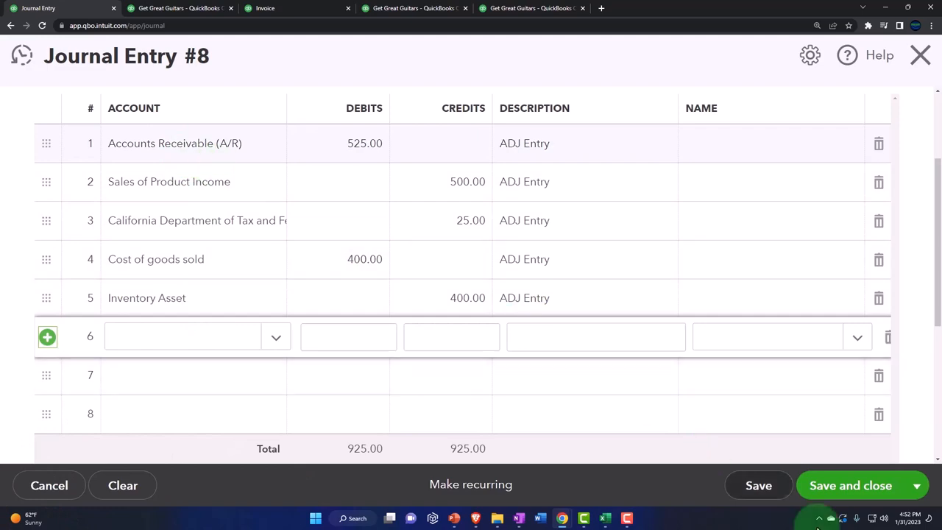
Try saving, hit the A/R customer-required error, and duplicate the journal entry tab.
left_click(850, 485)
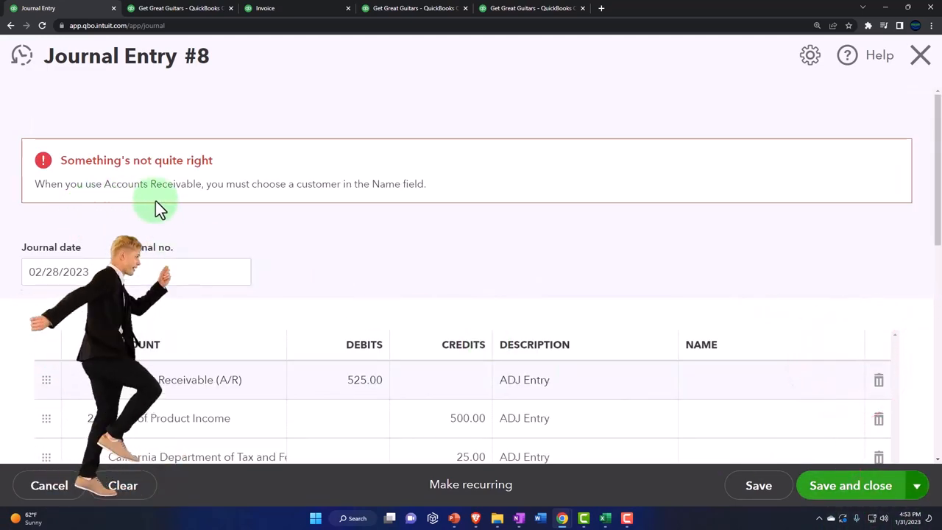
mouse_move(257, 206)
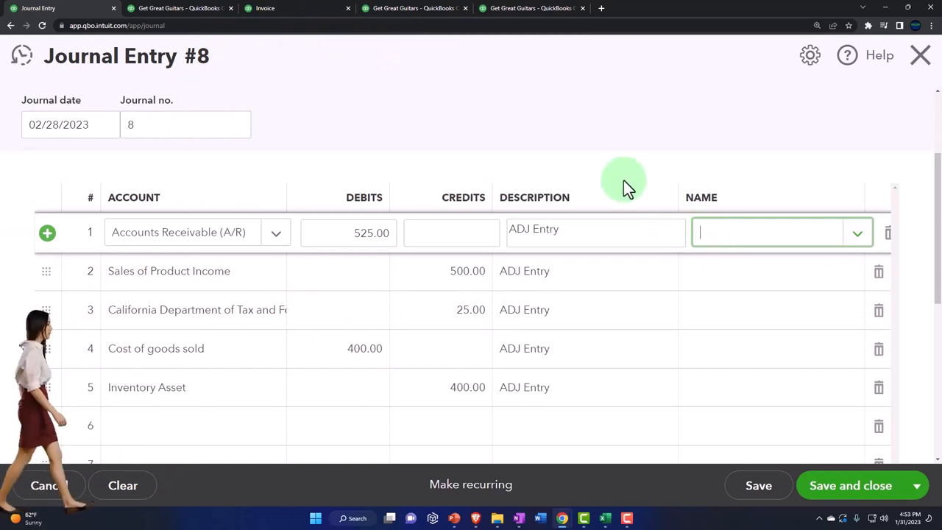
right_click(44, 8)
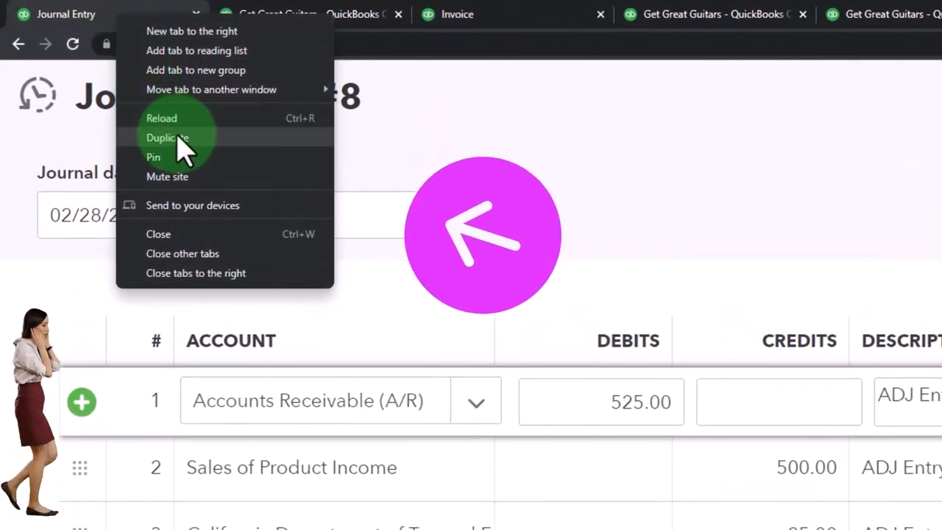
left_click(167, 137)
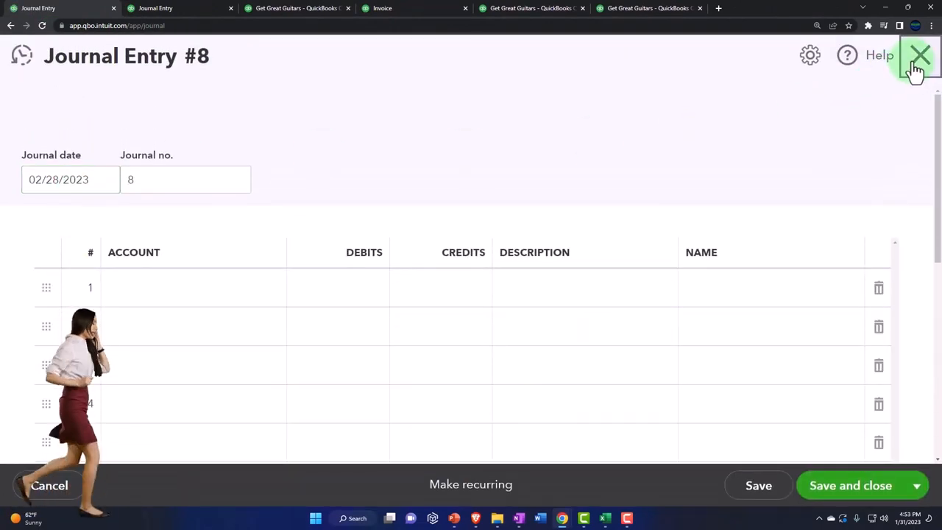
Close the blank duplicate journal entry and bring up the Sales customer list.
left_click(920, 55)
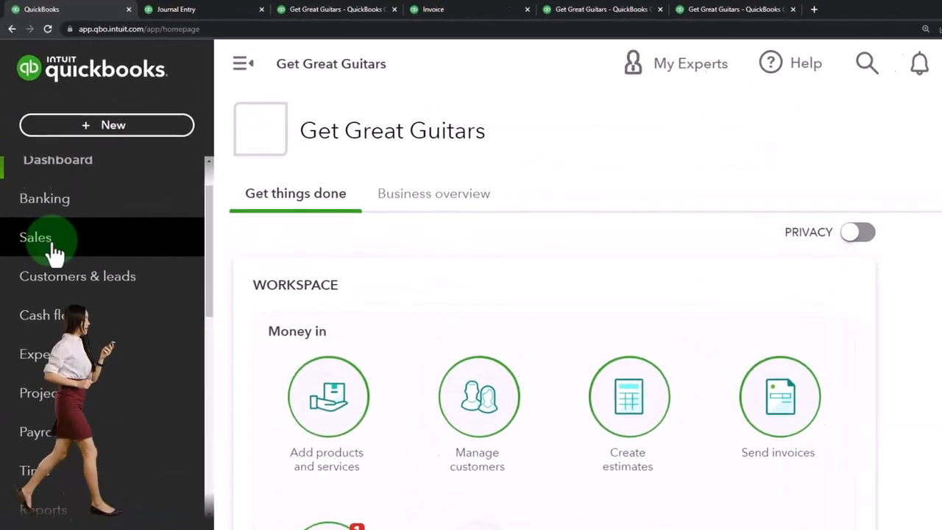
left_click(35, 238)
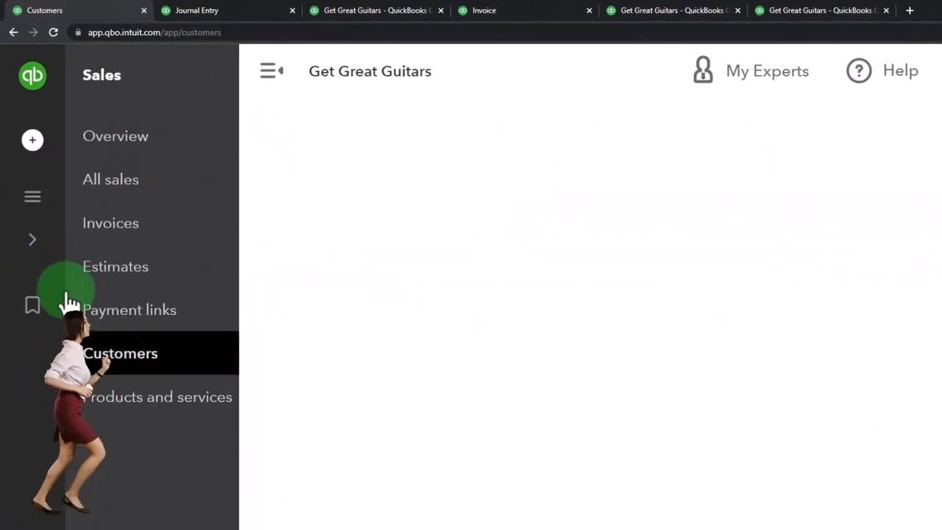
left_click(122, 353)
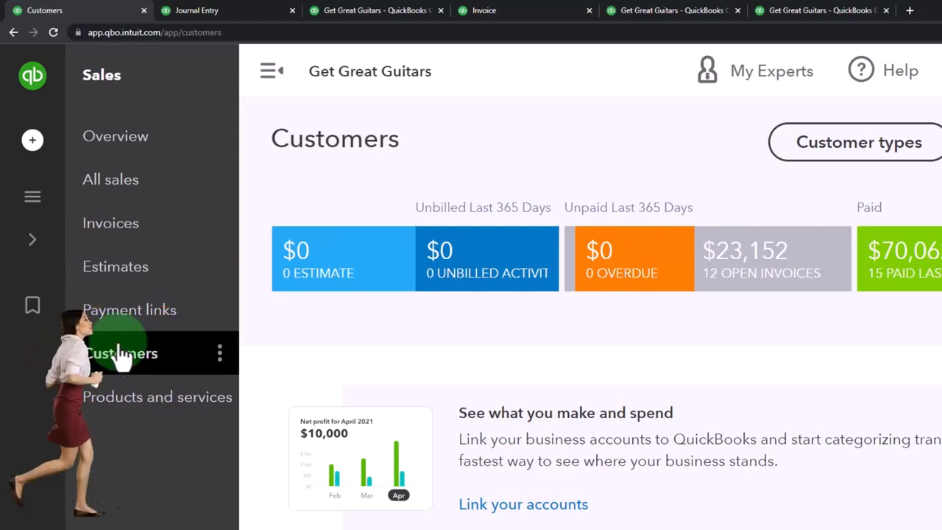
left_click(271, 71)
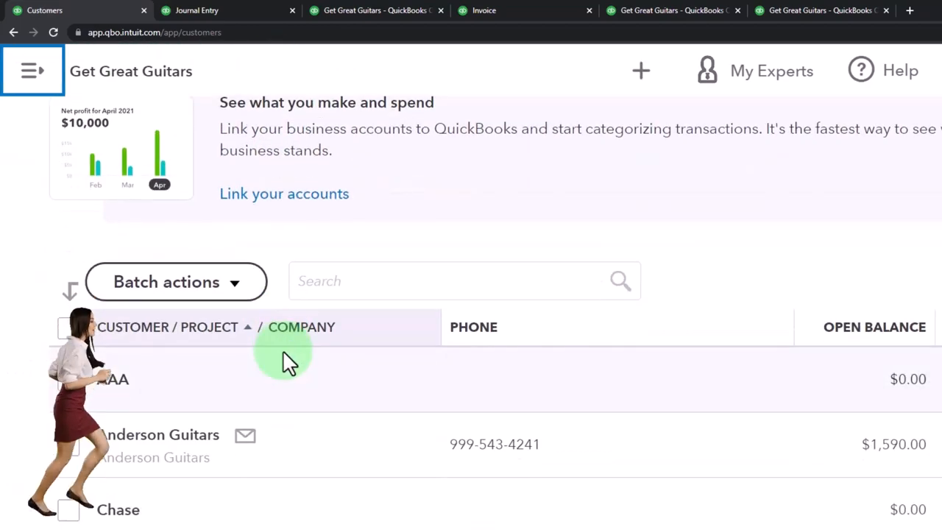
Scroll through Anderson Guitars' transactions, including invoice 1022, then return to Journal Entry #8.
left_click(155, 434)
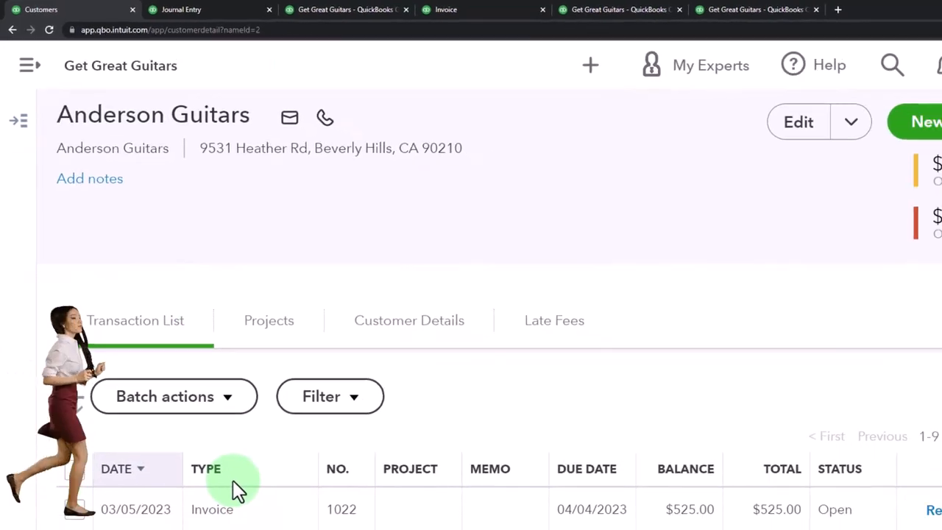
scroll("down", 3)
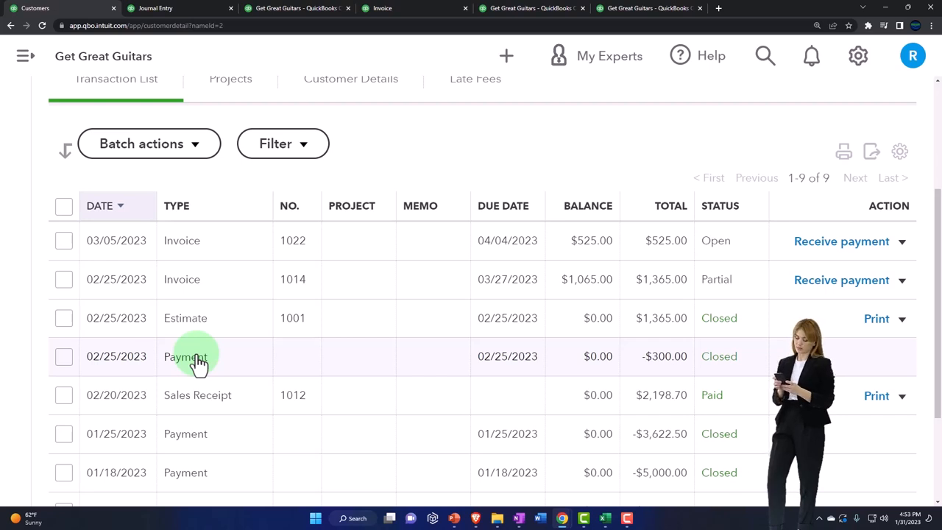
left_click(158, 8)
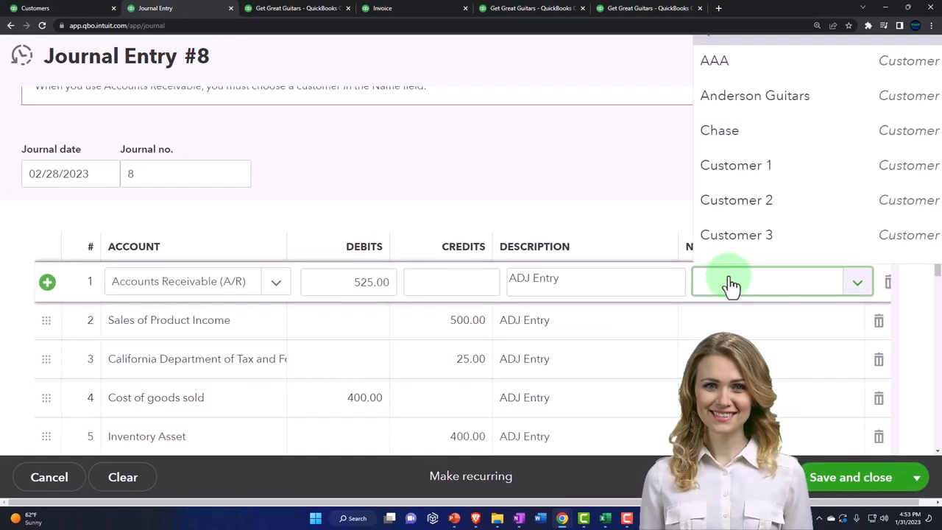
Add and save new customer 'ZZZ' as the Name on the Accounts Receivable line.
type("Z")
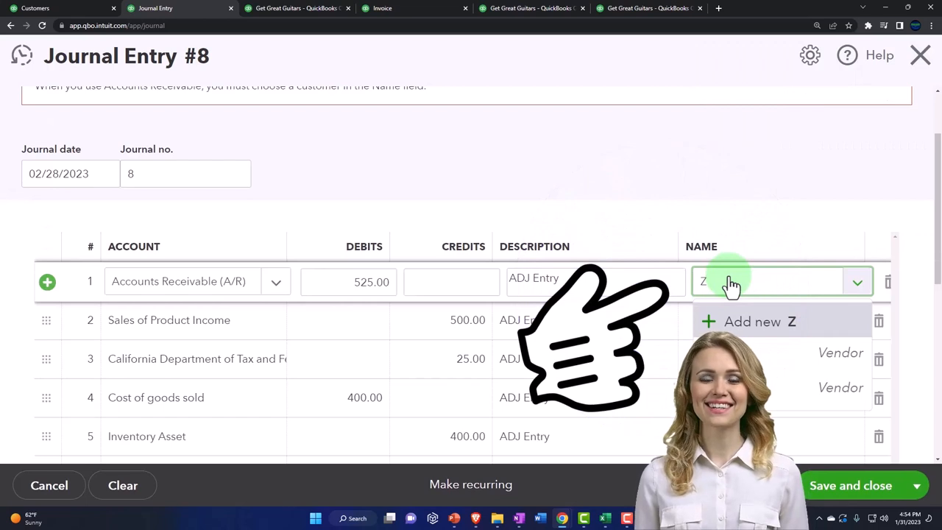
type("ZZ")
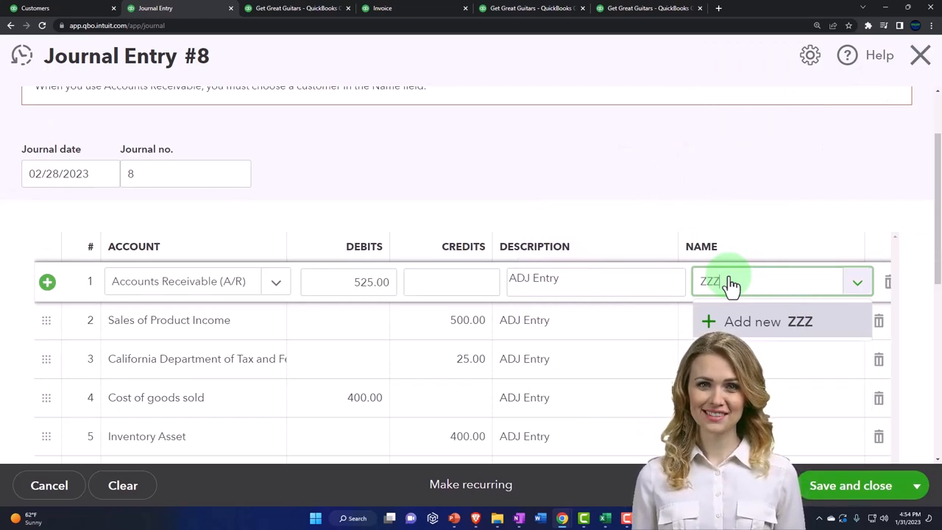
left_click(769, 321)
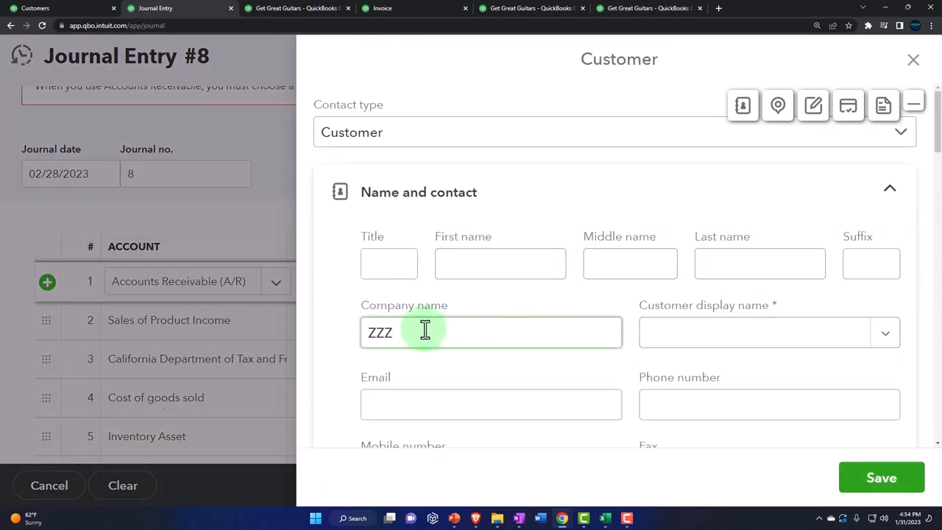
left_click(754, 333)
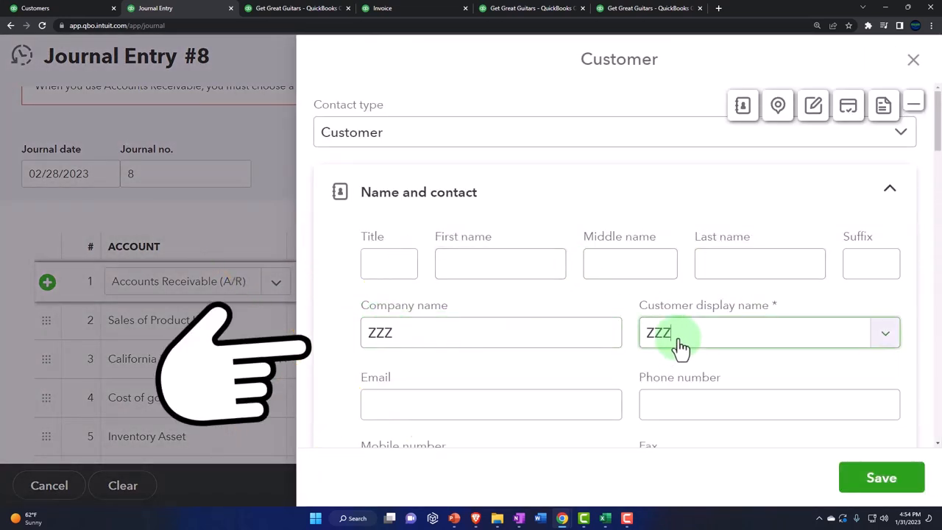
scroll("down", 3)
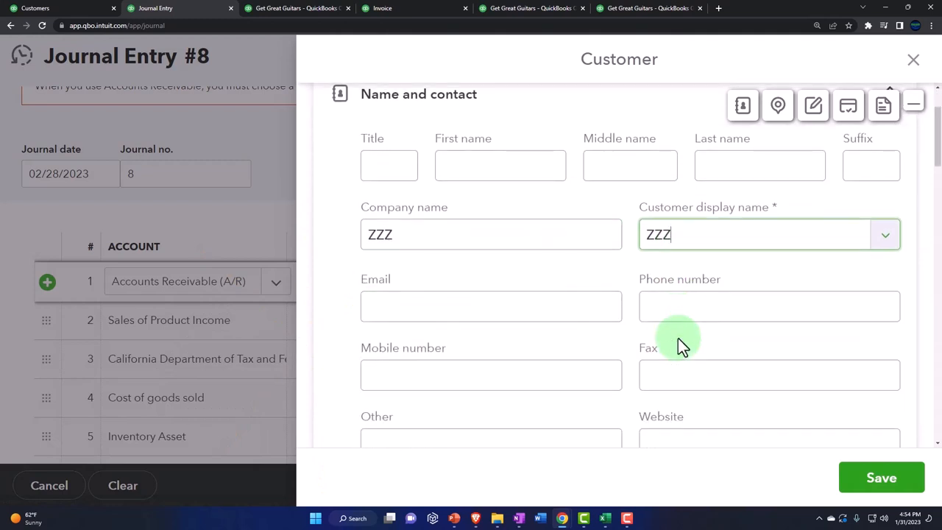
left_click(881, 476)
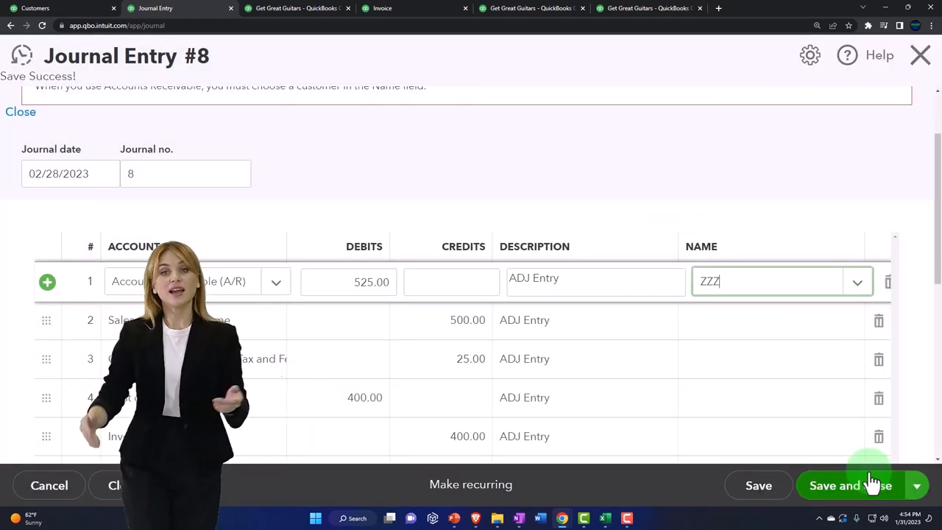